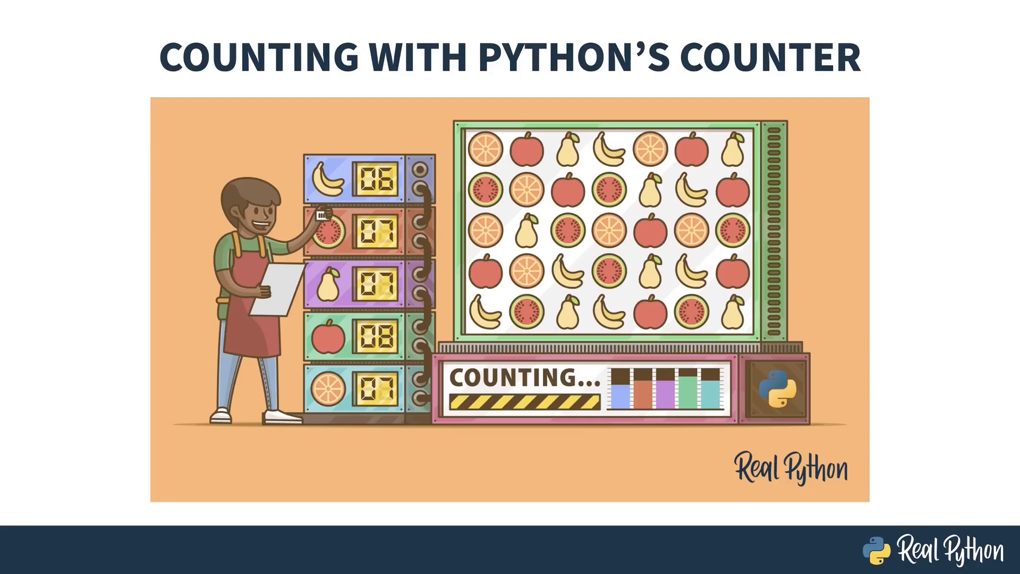
Step: Step through the title, learning objectives and overview slides to reach the table of contents
key(Right)
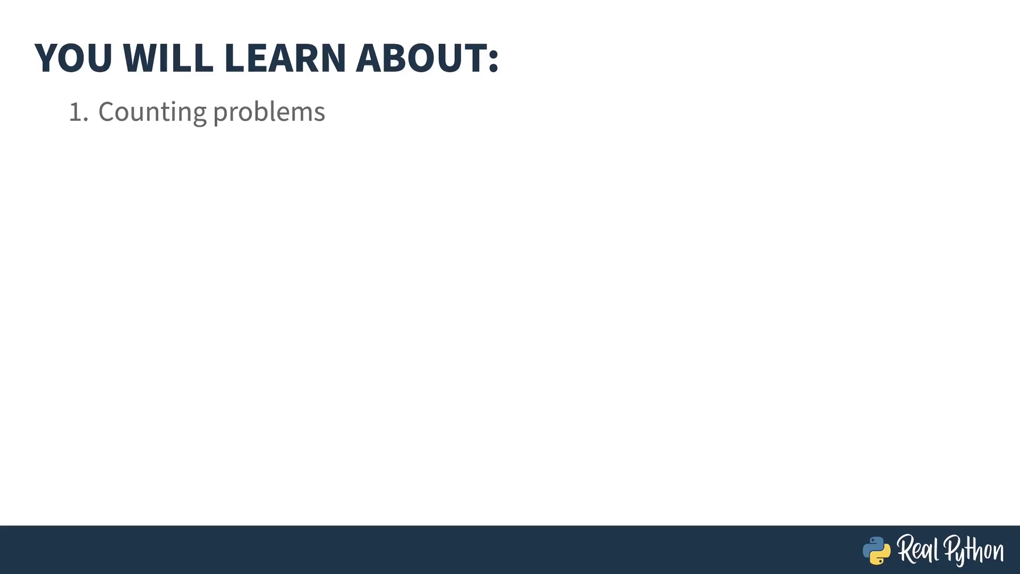
key(right)
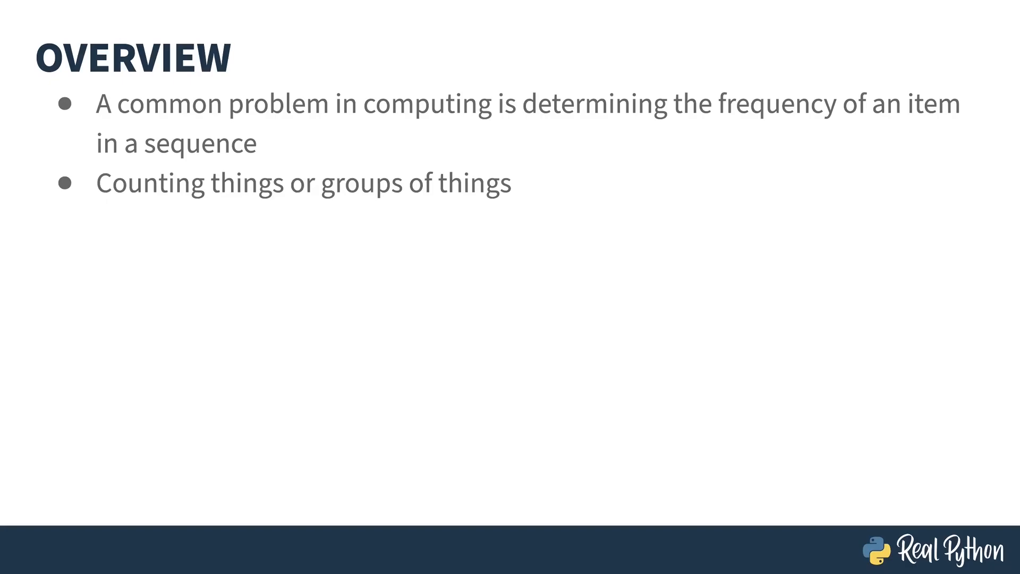
key(right)
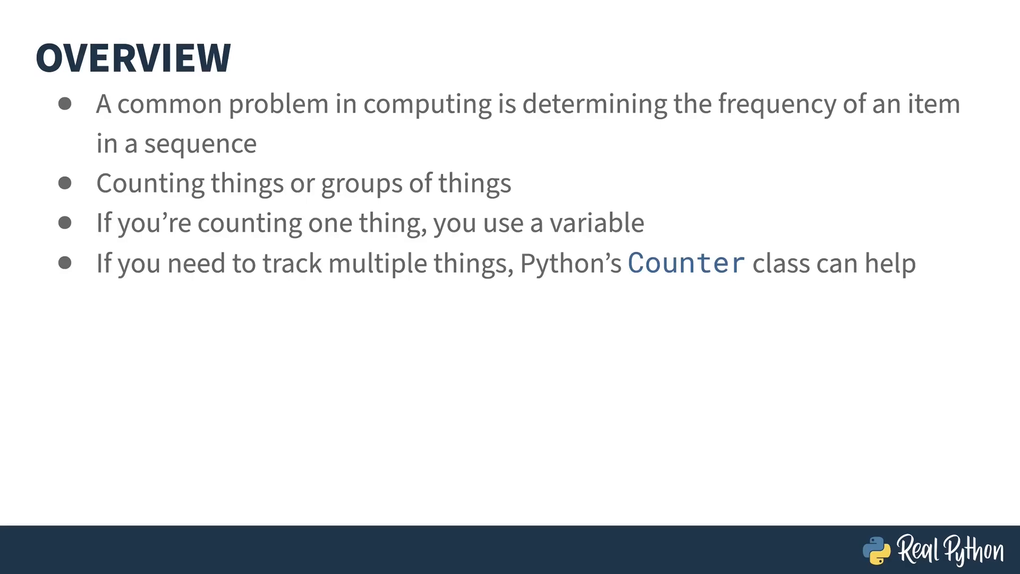
key(Right)
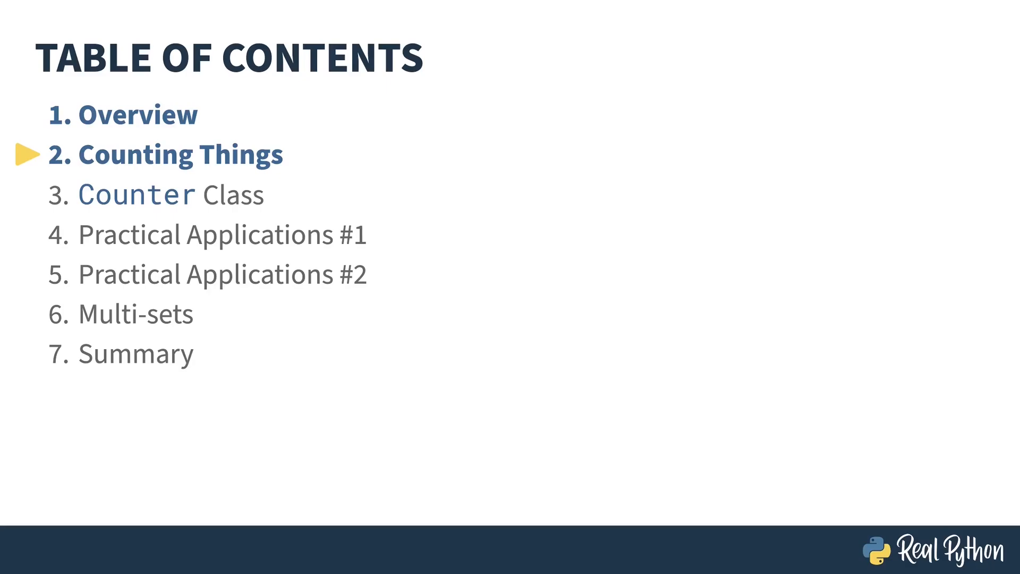
Step: Show the Counting Problems slide and its next point before moving to the REPL
key(Right)
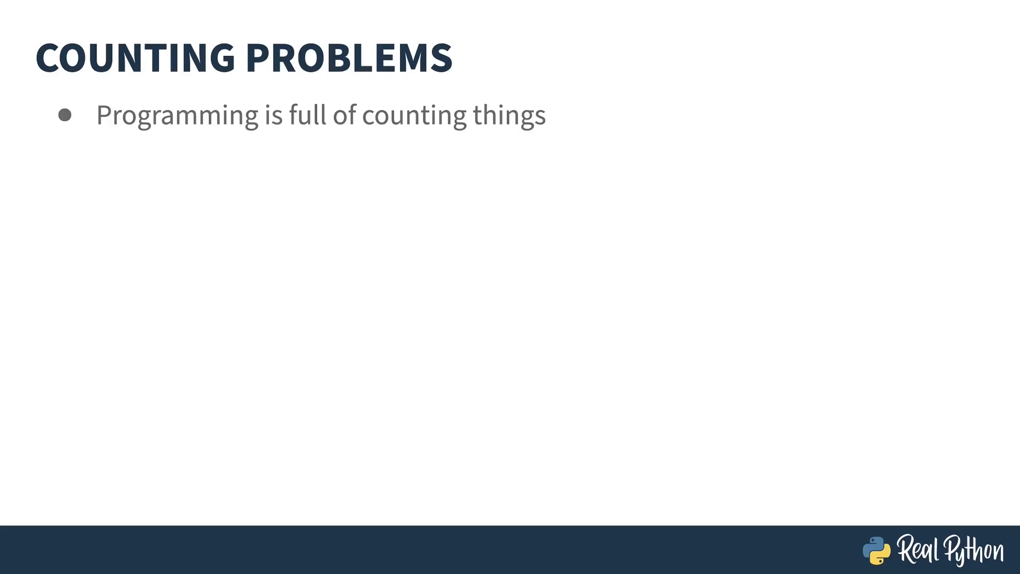
key(right)
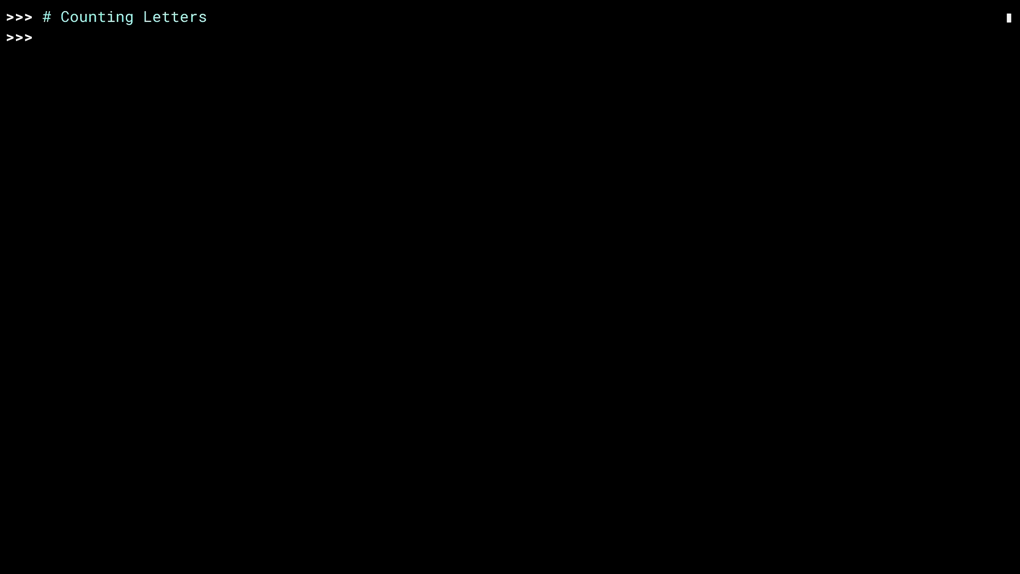
Step: Define word = "mississippi" and an empty dict counter = {}
text(wor)
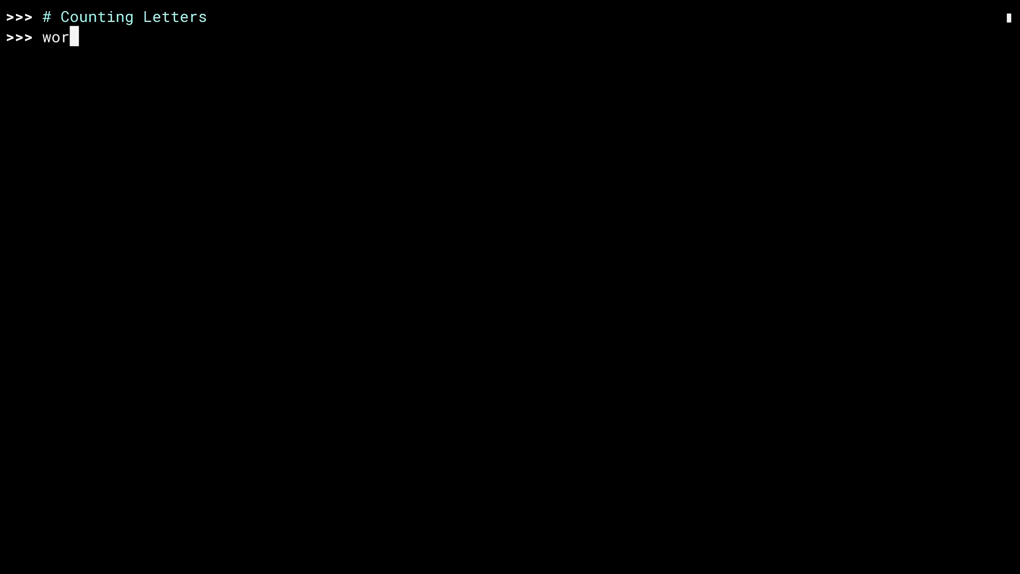
text(d = "mississippi)
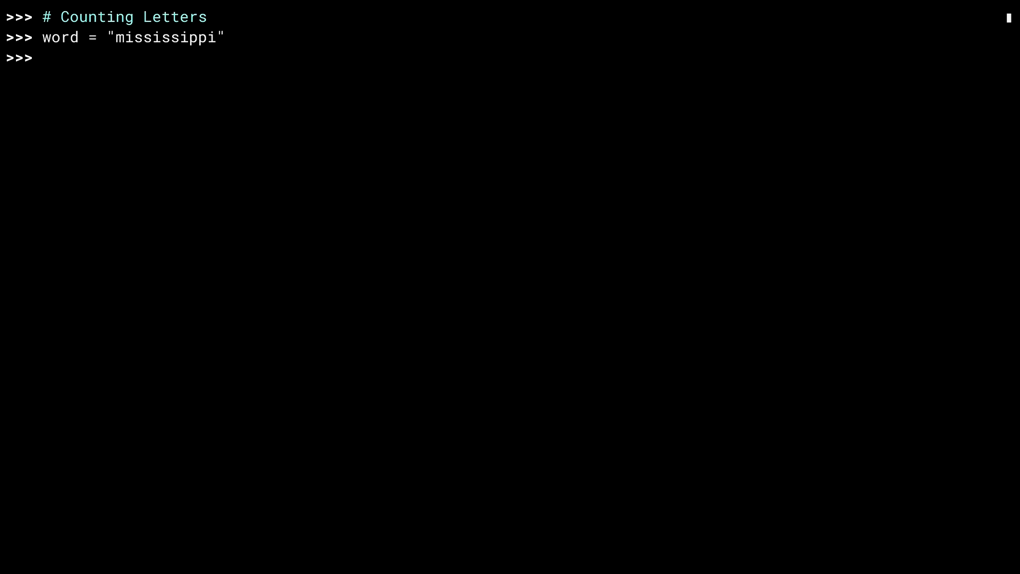
text(coun)
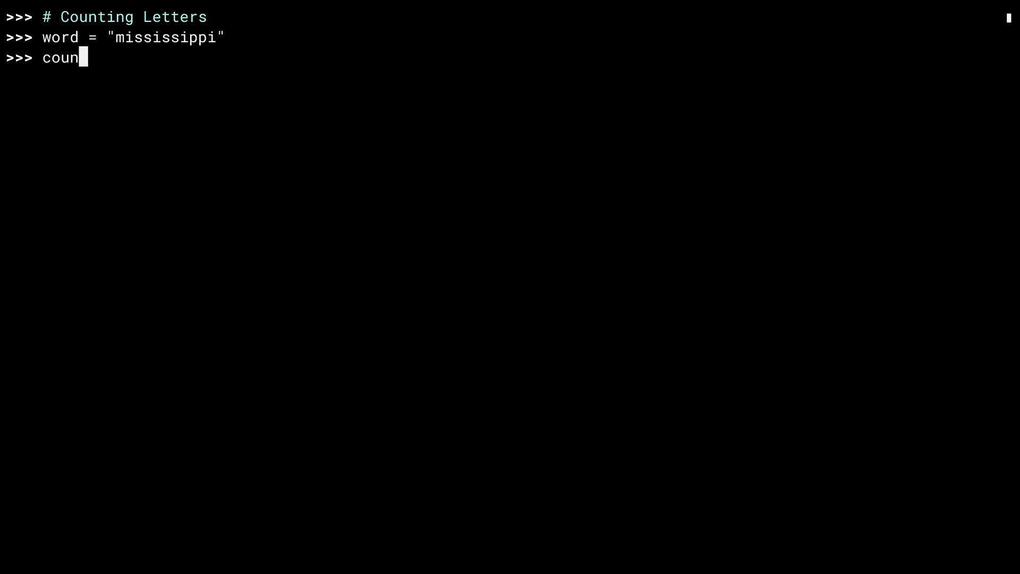
text(ter = {})
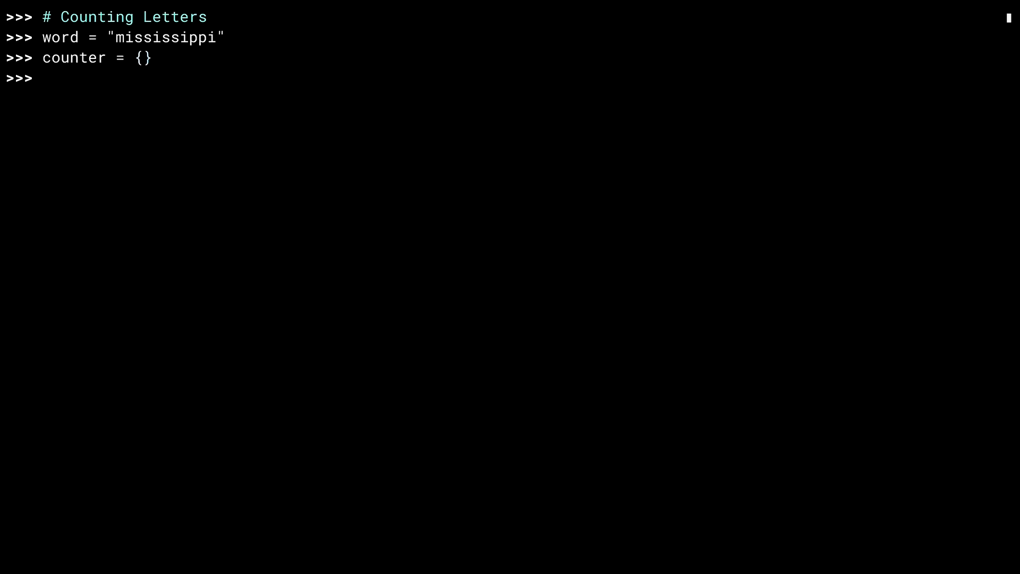
Step: Loop over word initialising missing letters to 0 and incrementing, showing counter as m 1, i 4, s 4, p 2
text(for letter in w)
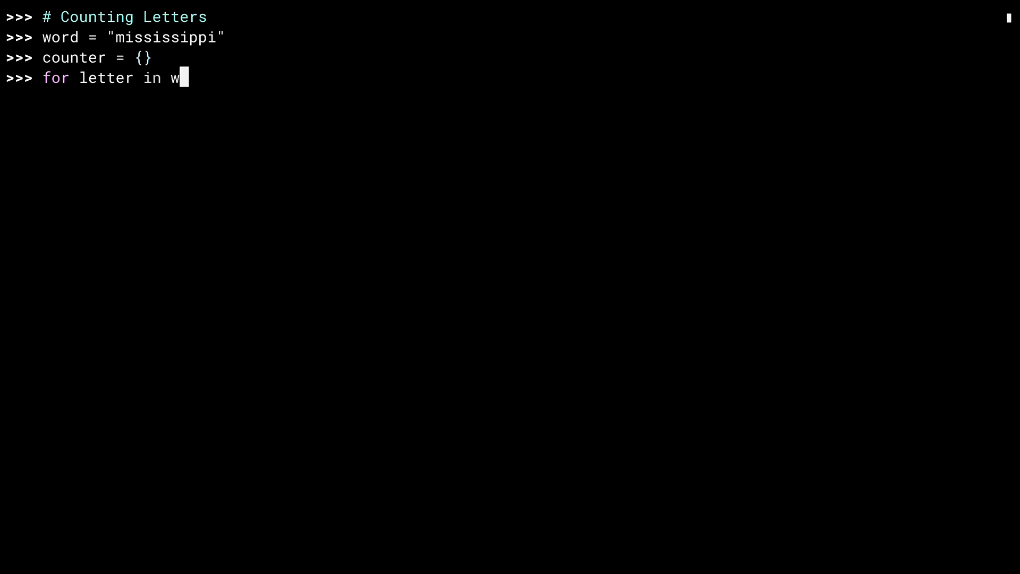
text(ord:)
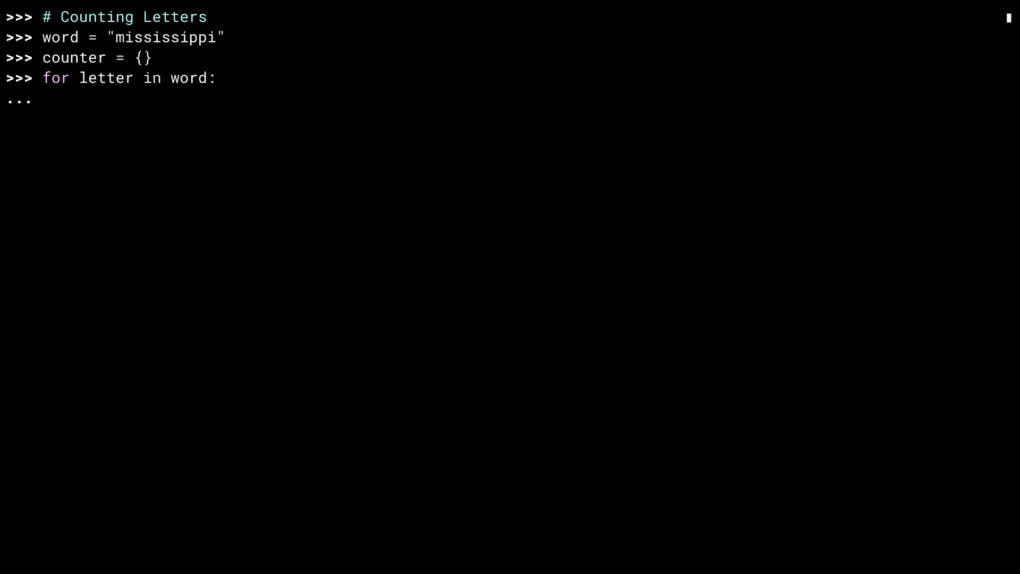
text(if l)
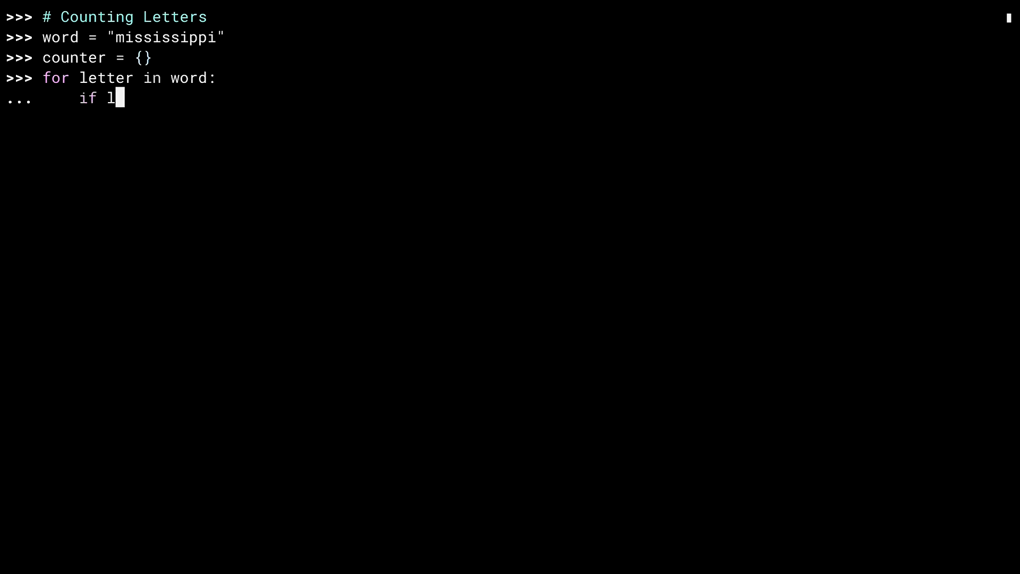
text(etter not in co)
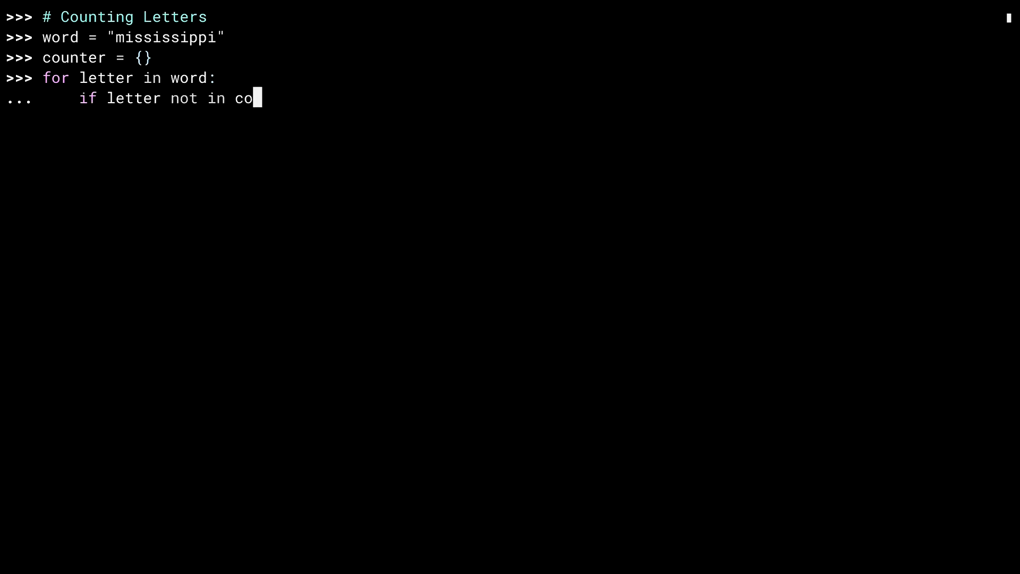
text(unter:)
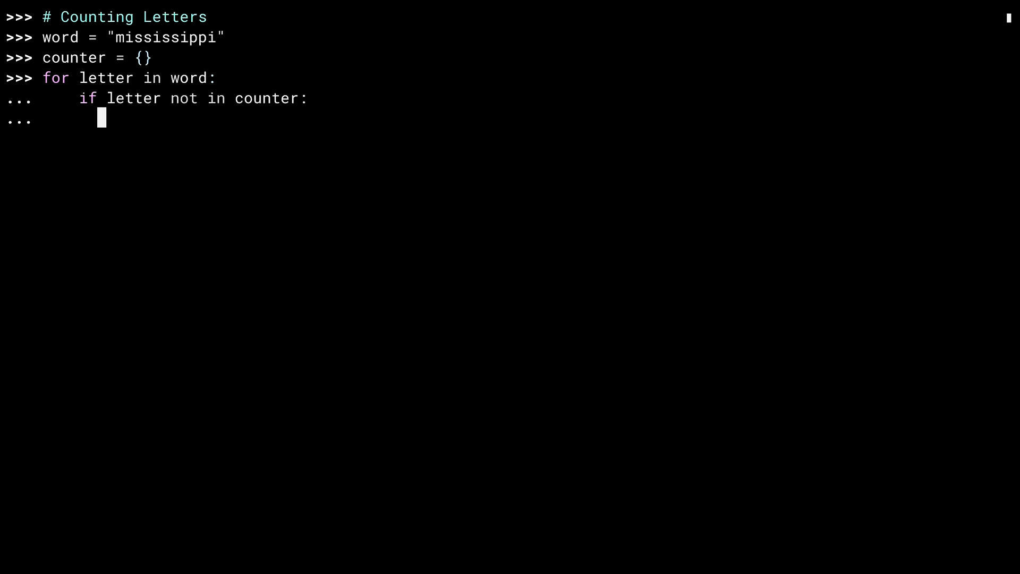
text(counter[lette)
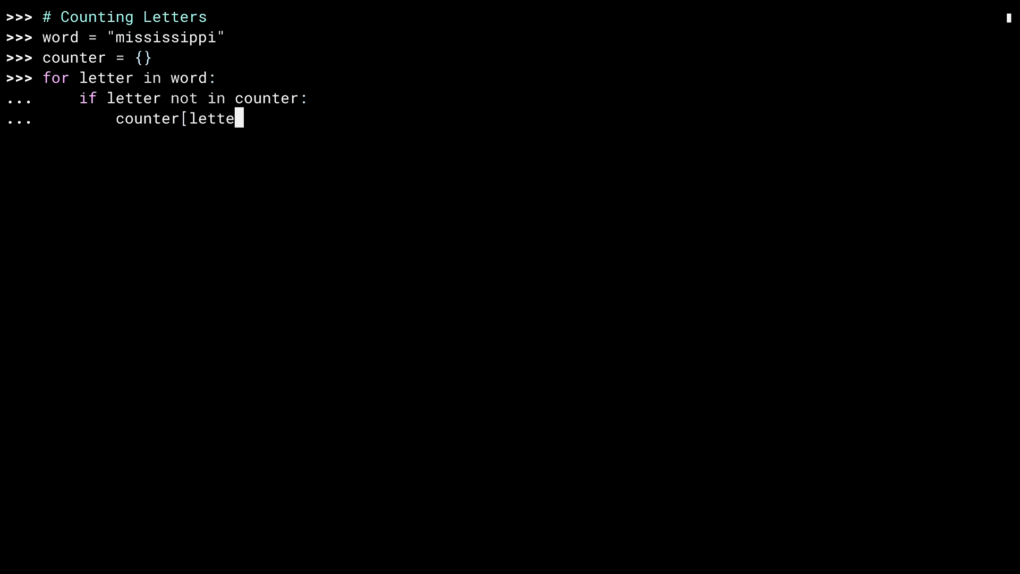
text(r] = 0)
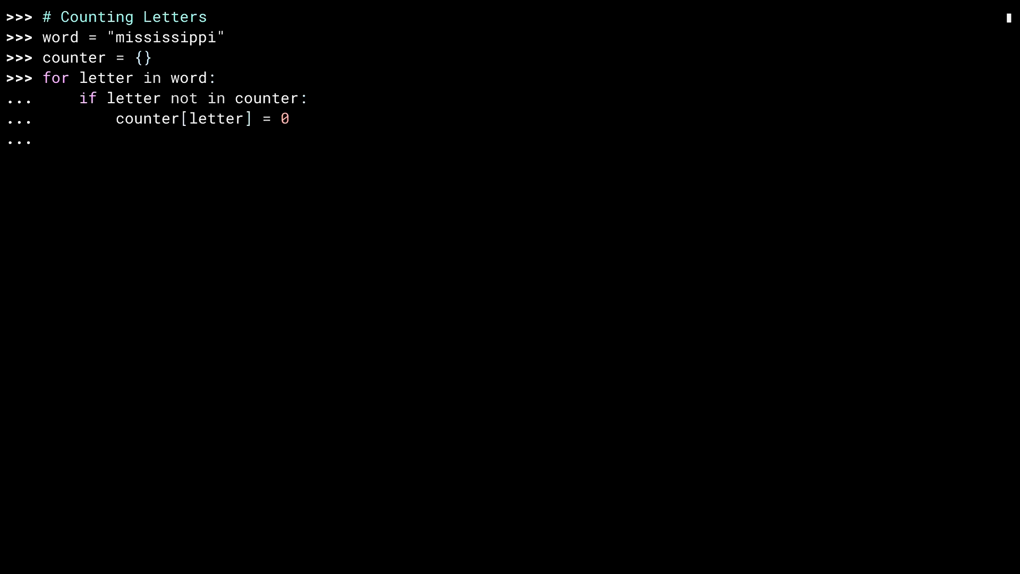
text(count)
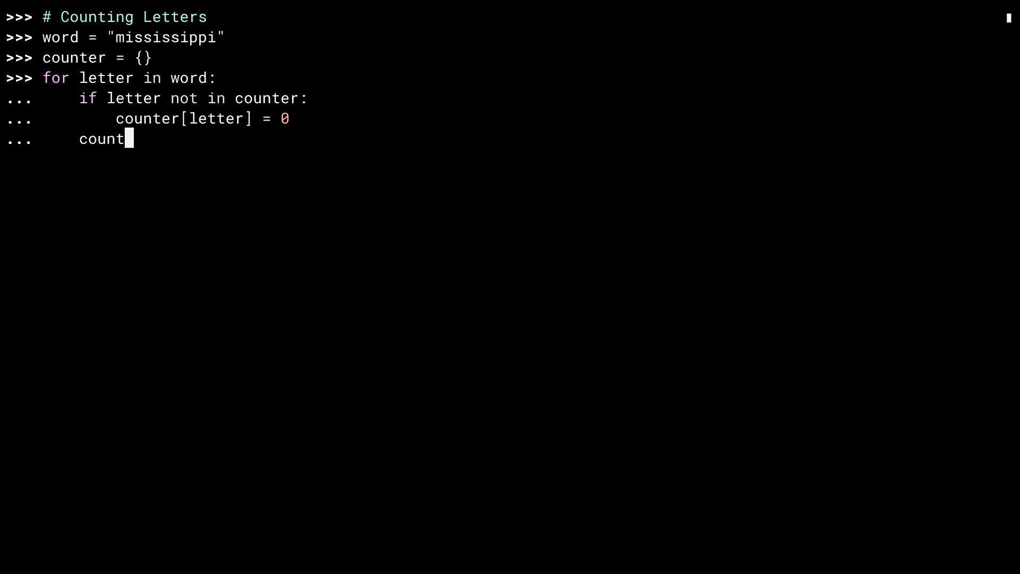
text(er[letter] += 1)
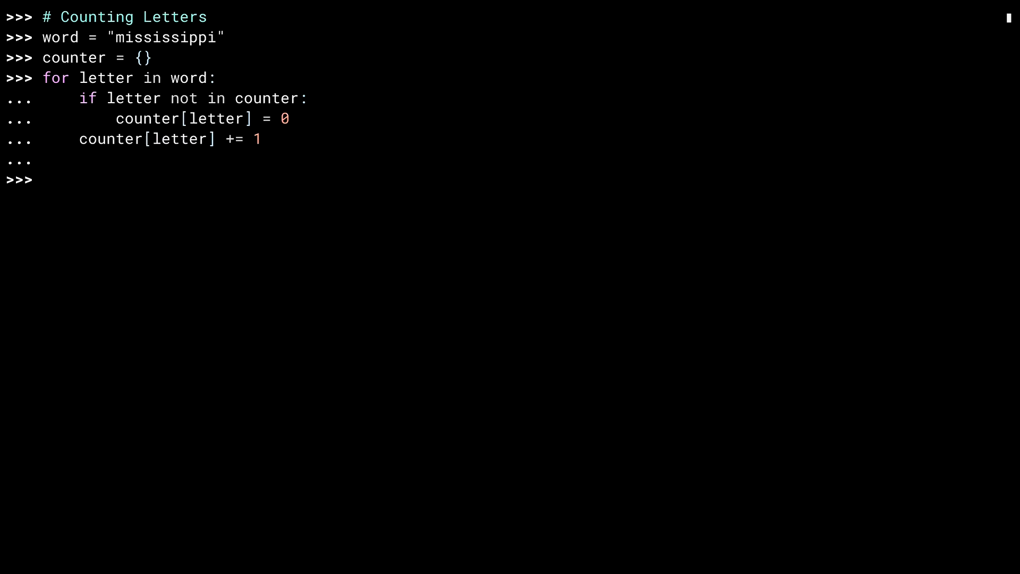
text(counter)
text(# Using .get()
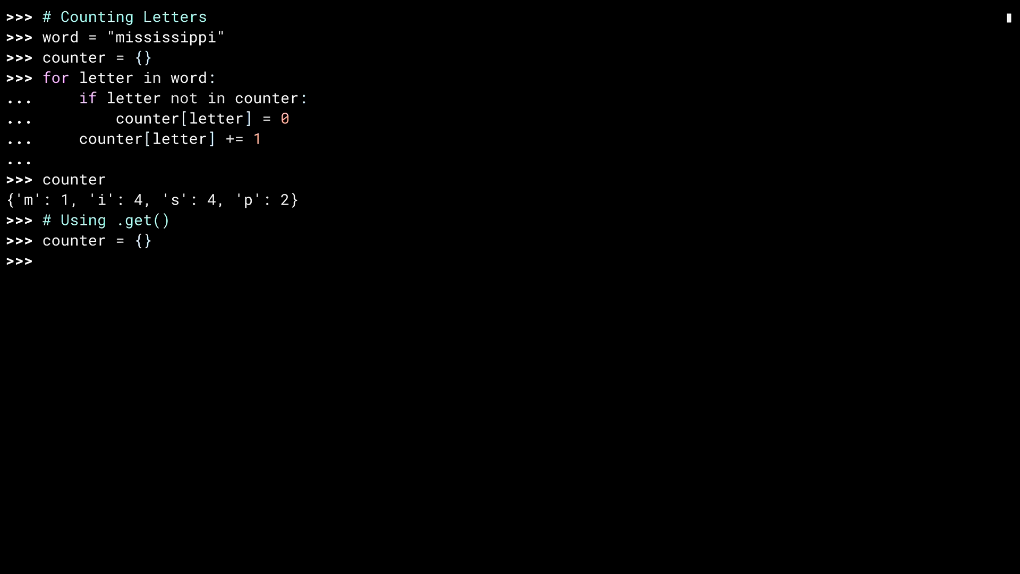
Step: Recount with counter[letter] = counter.get(letter, 0) + 1 (m 1, i 4, s 4, p 2) and add a # Using defaultdict comment
text(for letter i)
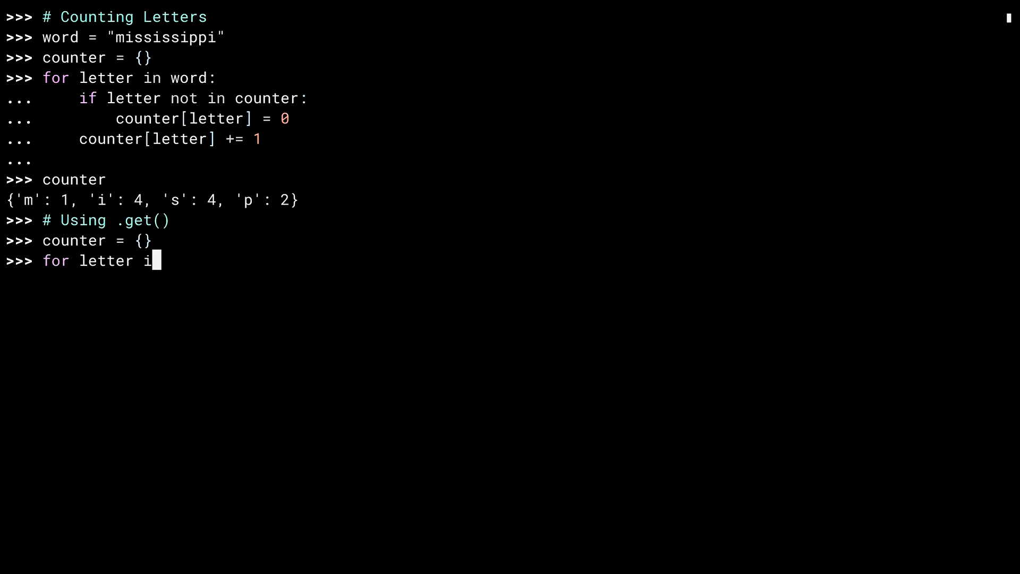
text(n word:)
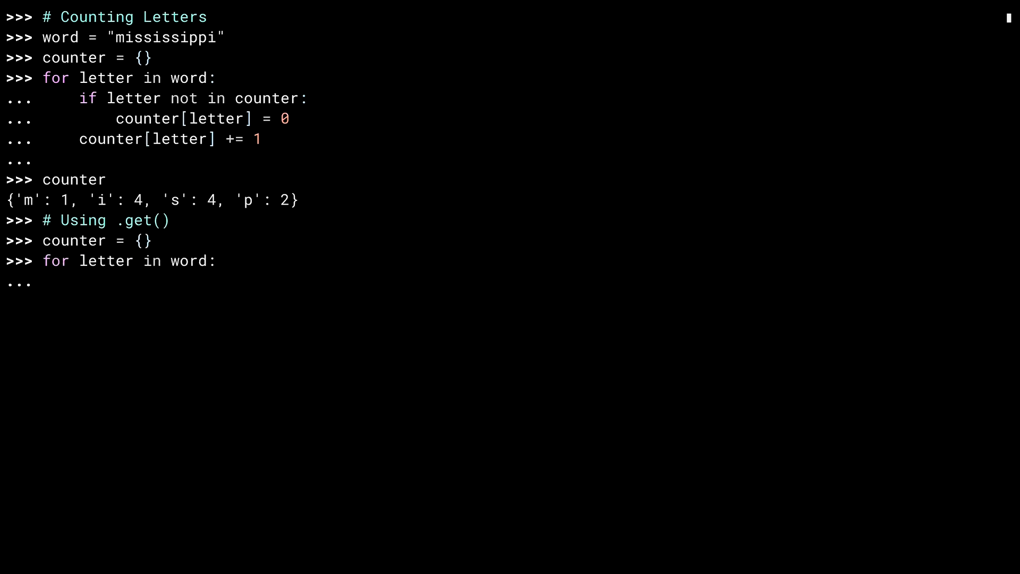
text(counter[l)
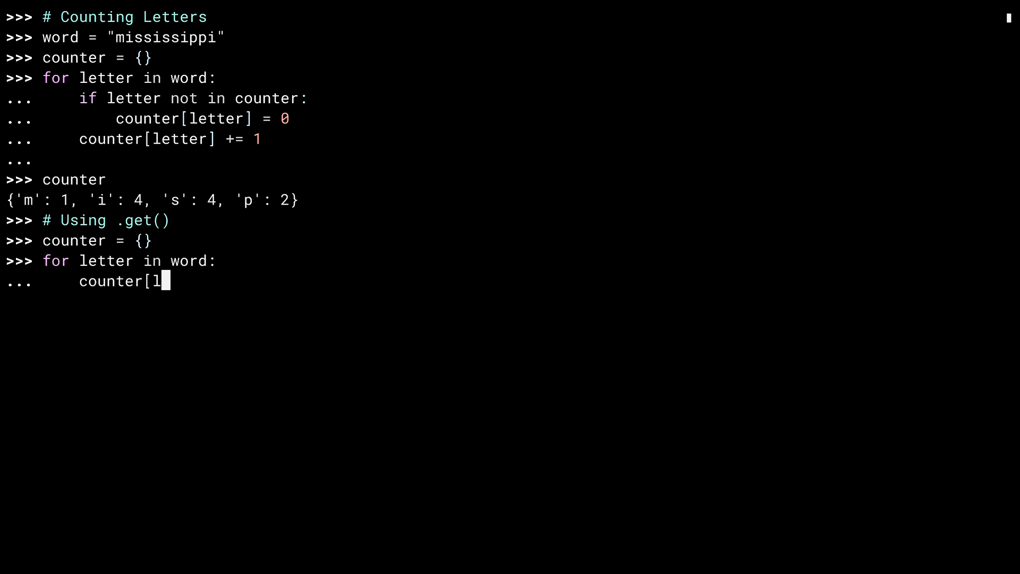
text(etter] = counte)
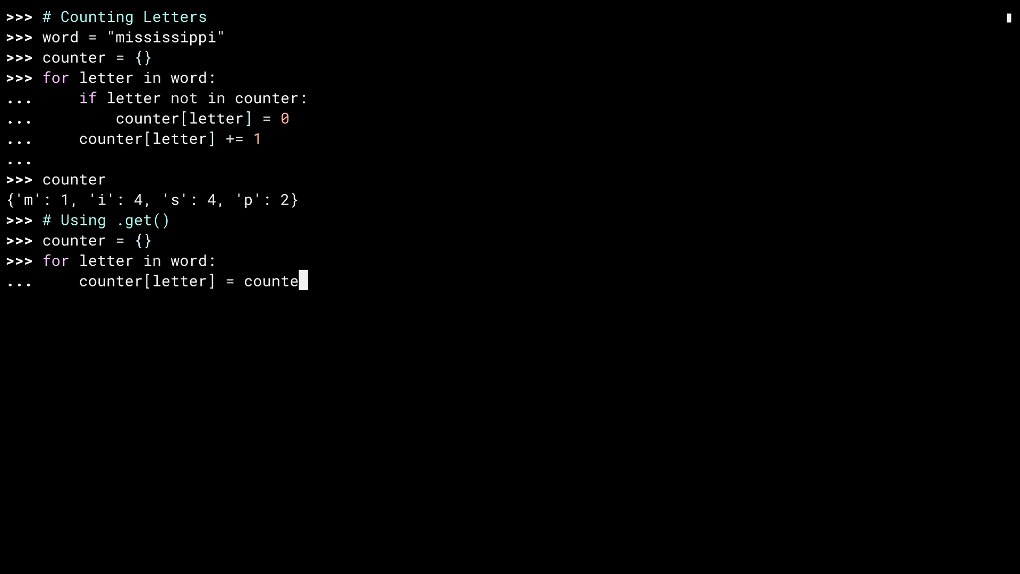
text(.get(letter, 0)
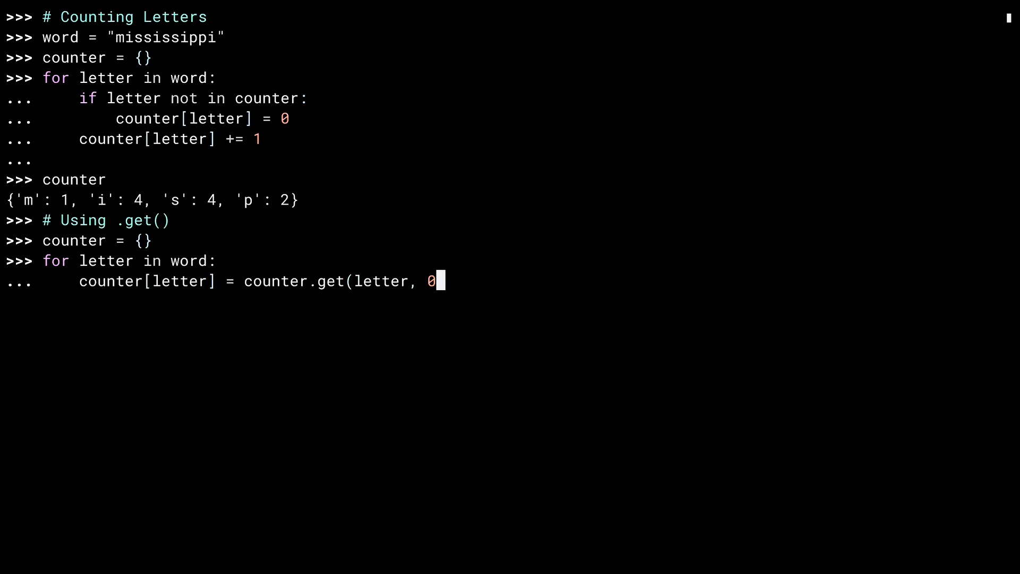
text() + 1)
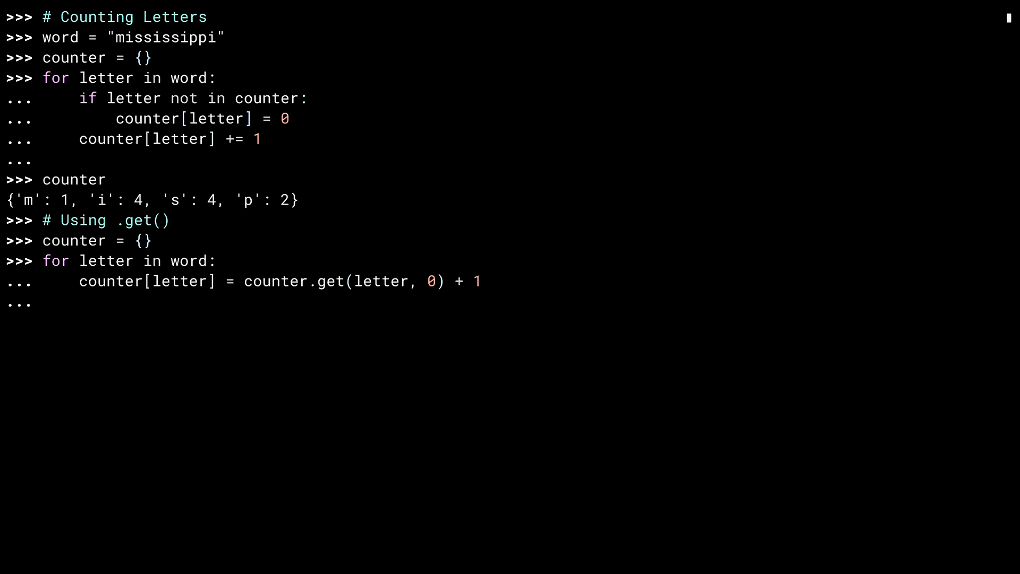
text(counter)
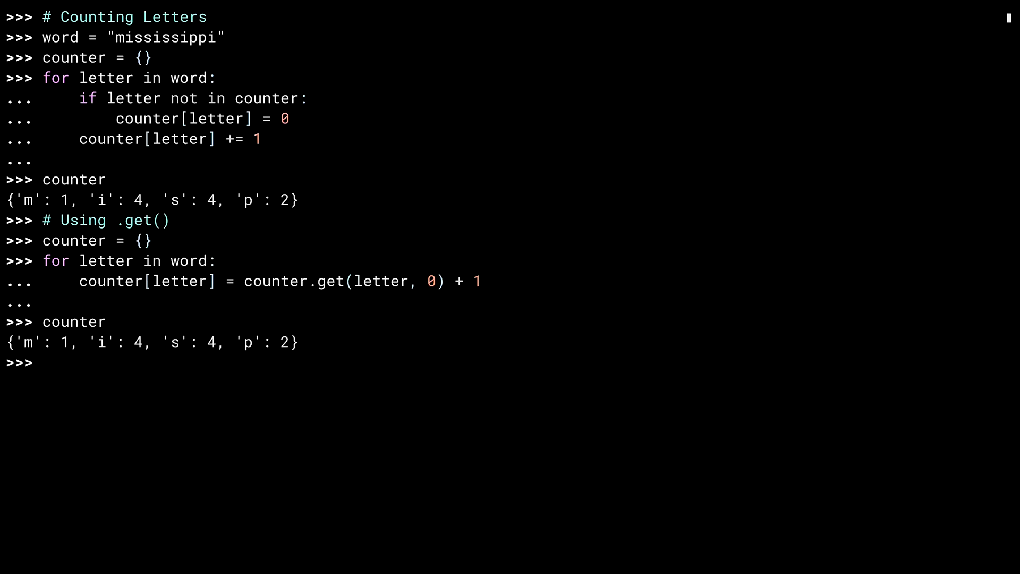
text(# Using defaultdict)
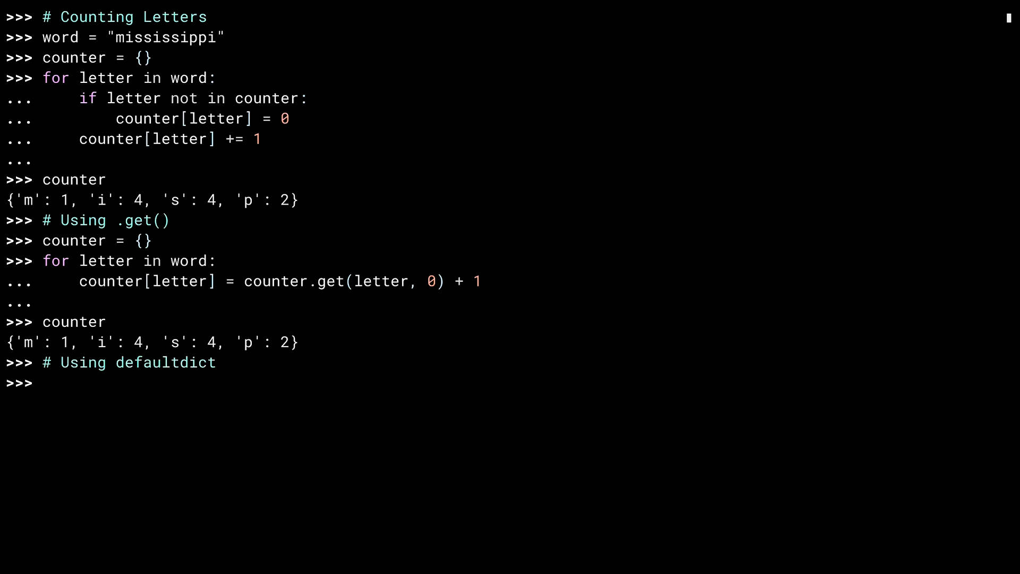
Step: Import defaultdict from collections and create counter = defaultdict(int)
text(fr)
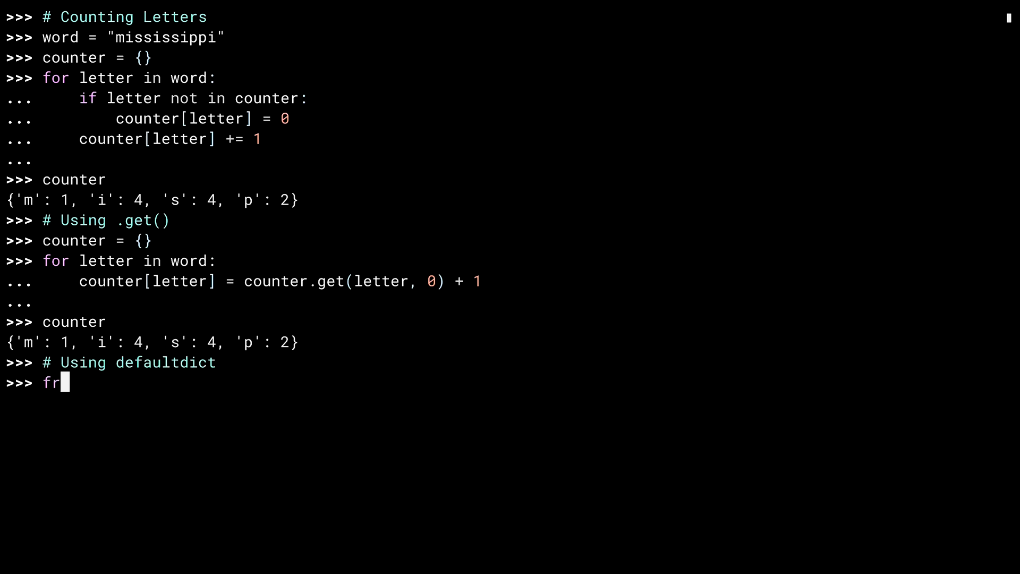
text(om collections i)
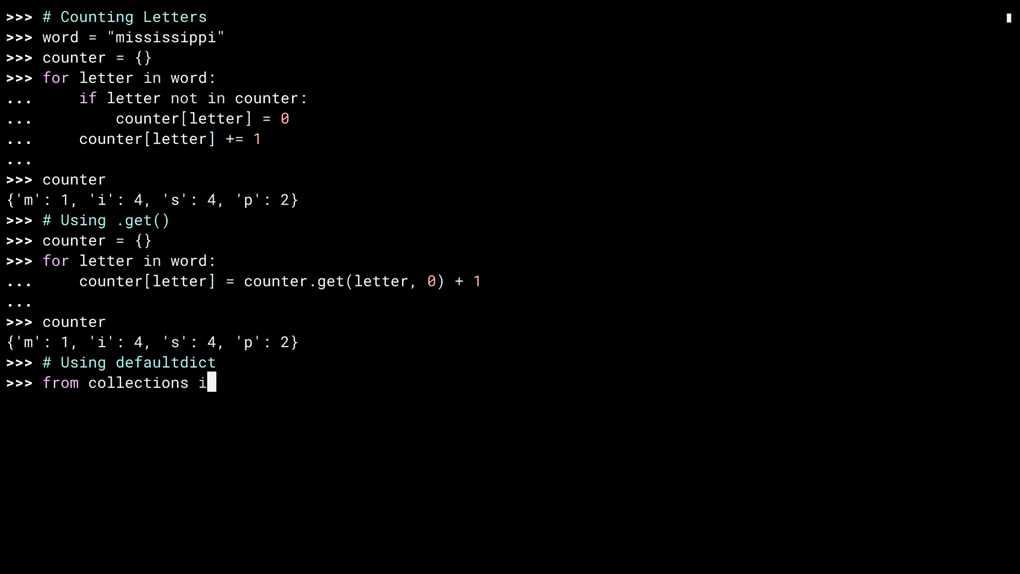
text(mport defaultdict)
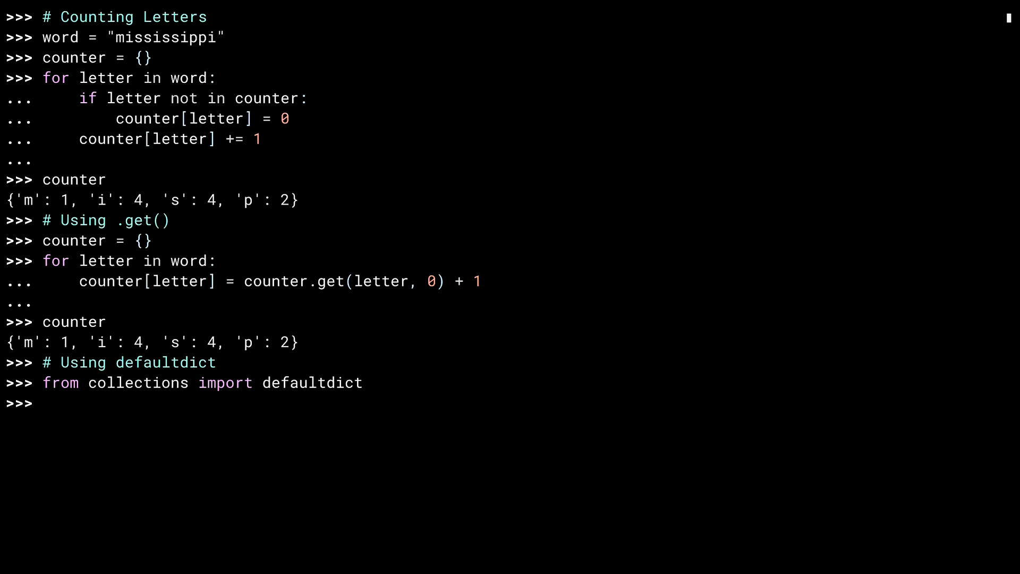
text(count)
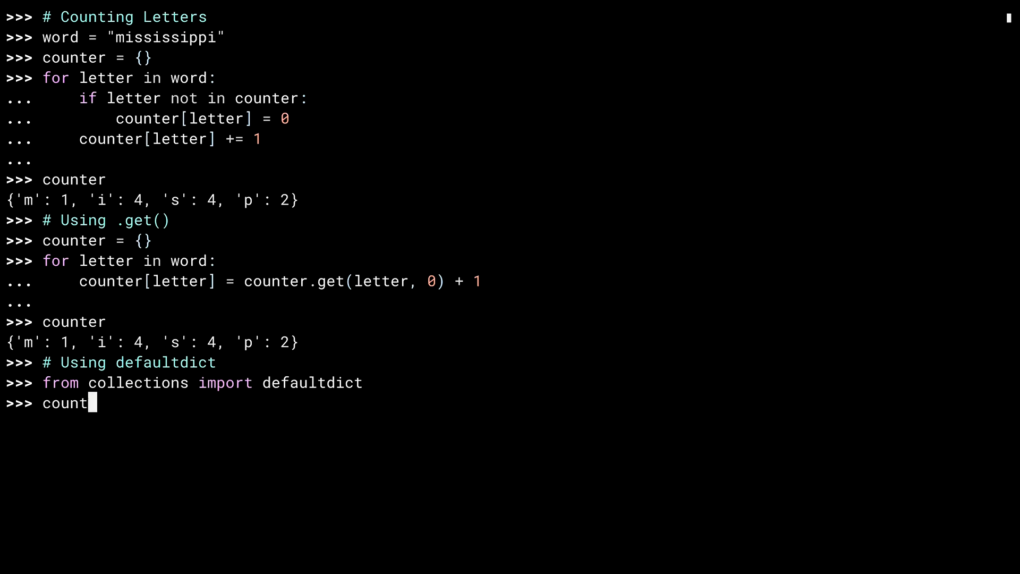
text(er = defaultdic)
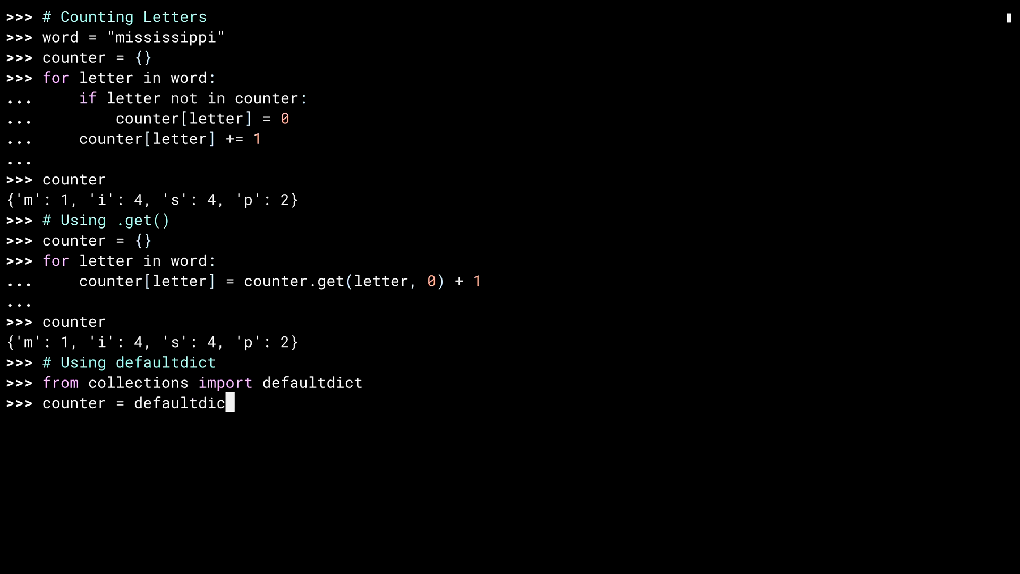
text(t(int))
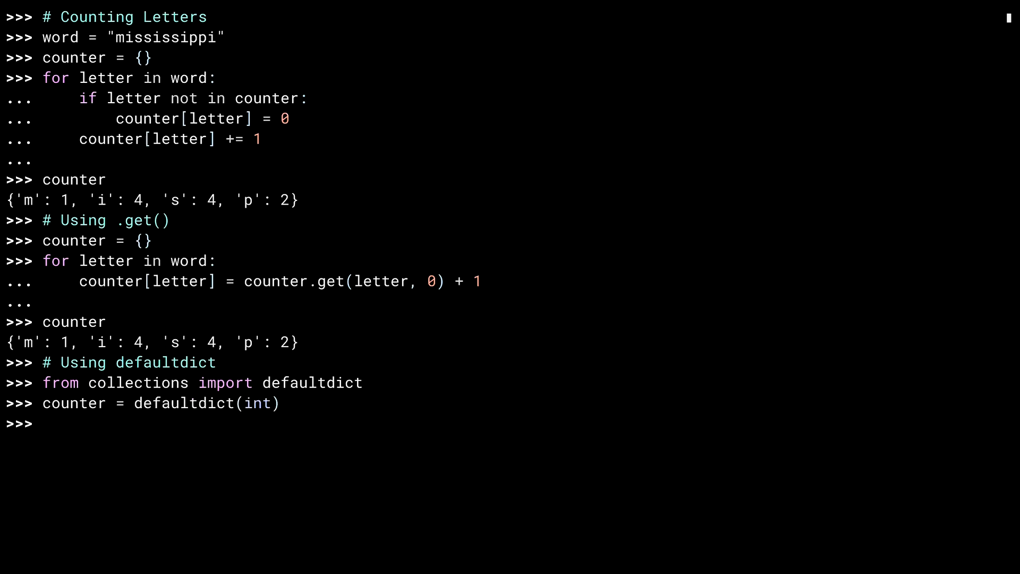
Step: Tally each letter of word with counter[letter] += 1 and display the counter
text(for letter in word:)
text(counte)
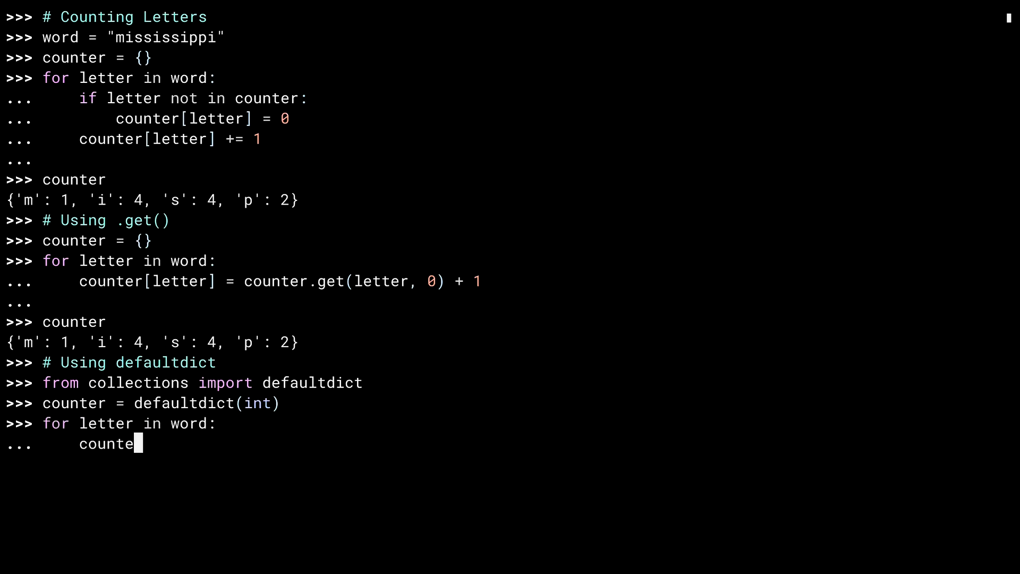
text(r[letter] += 1)
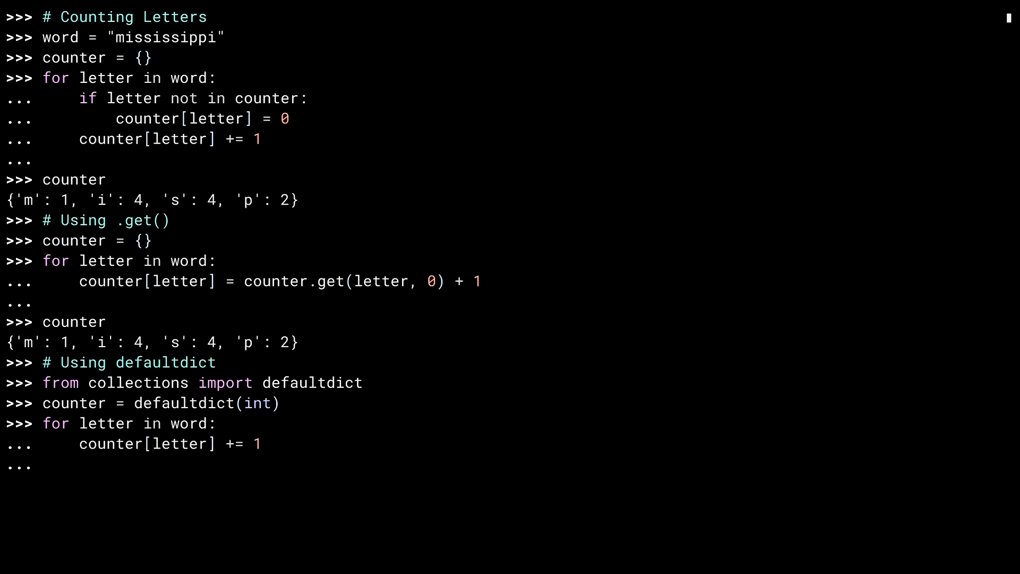
text(counter)
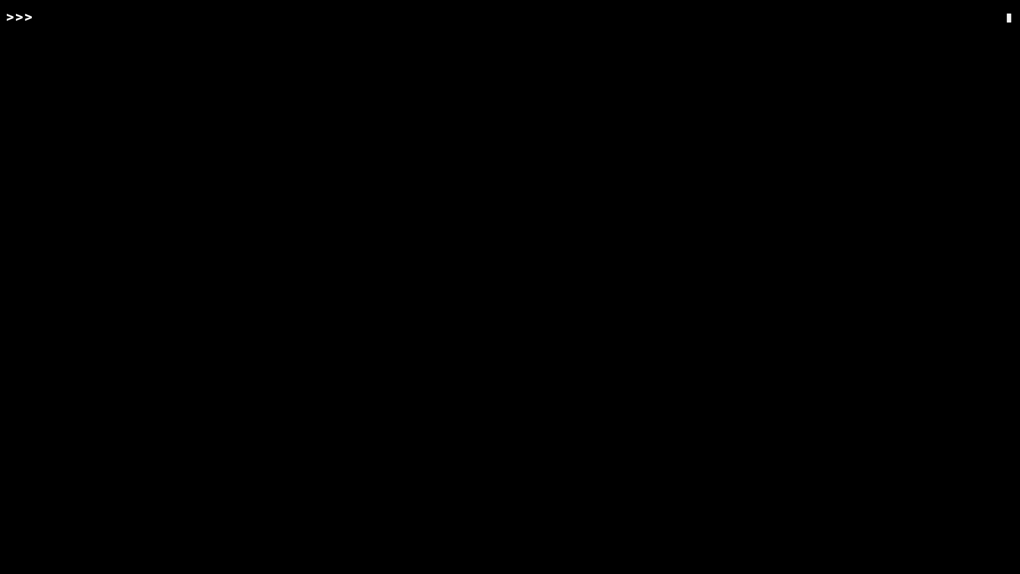
Step: Import Counter from collections and evaluate Counter("mississippi") giving i 4, s 4, p 2, m 1
text(from collecti)
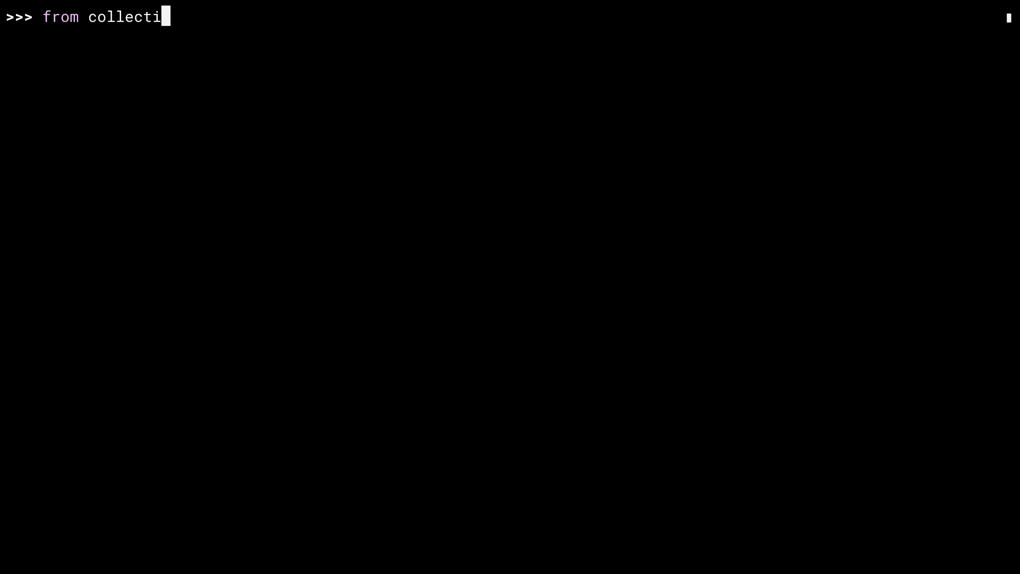
text(ons import Counter)
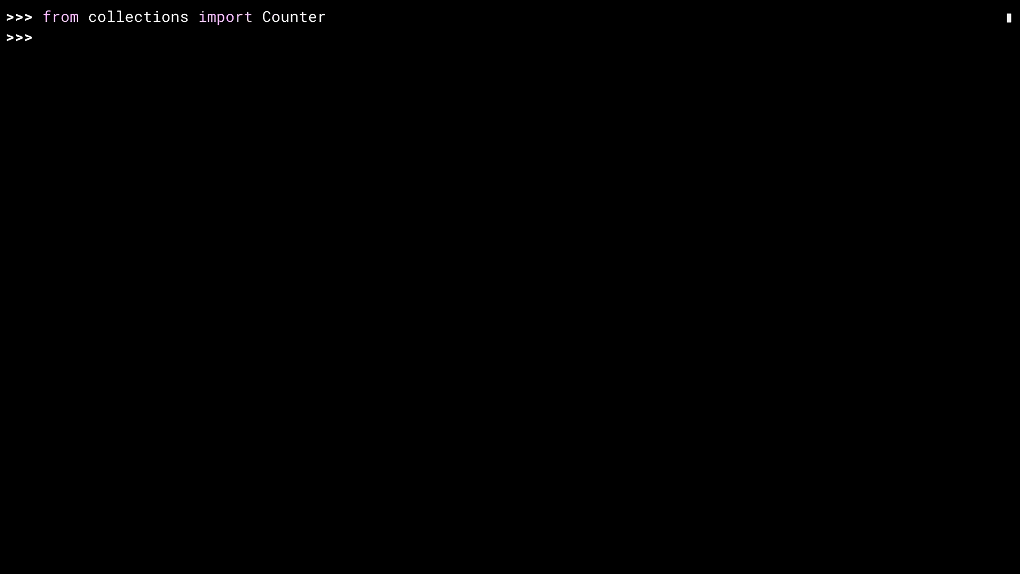
text(Counter("mississippi")
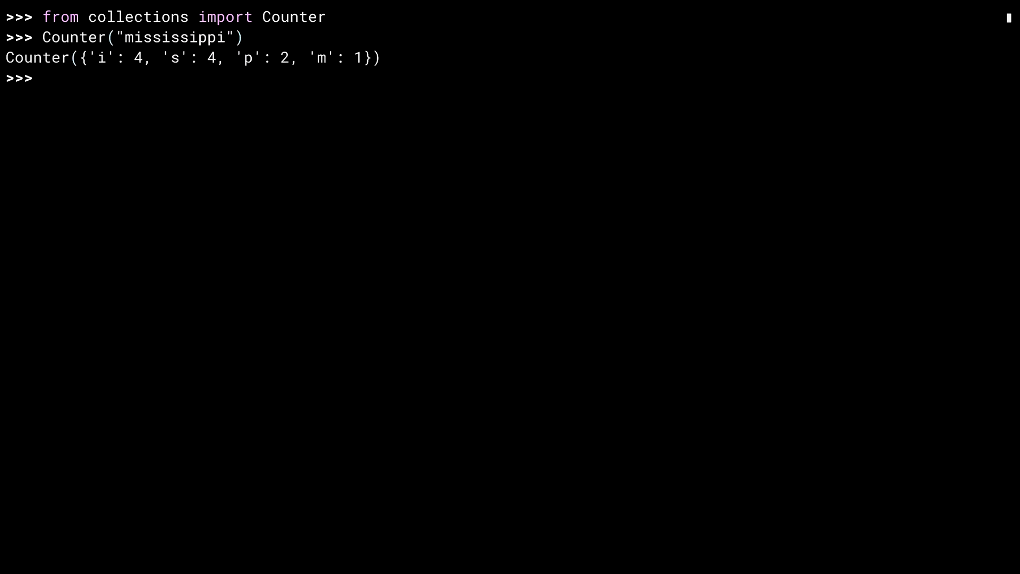
text(C)
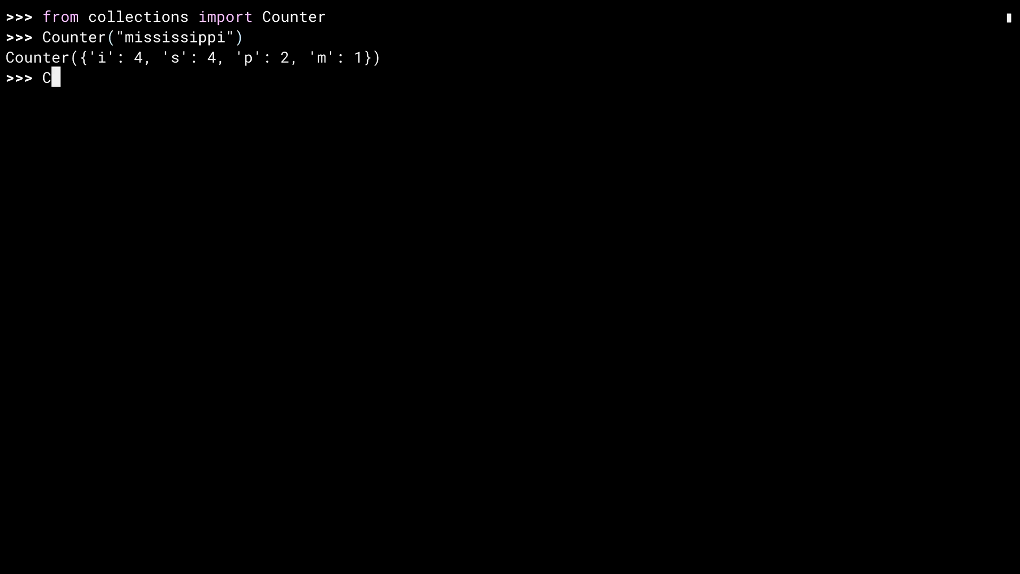
Step: Build Counters from list("mississippi"), {"i": 4, "s": 4, "p": 2, "m": 1} and i=4, s=4, p=2, m=1, all matching
text(ounter(list("mississippi)
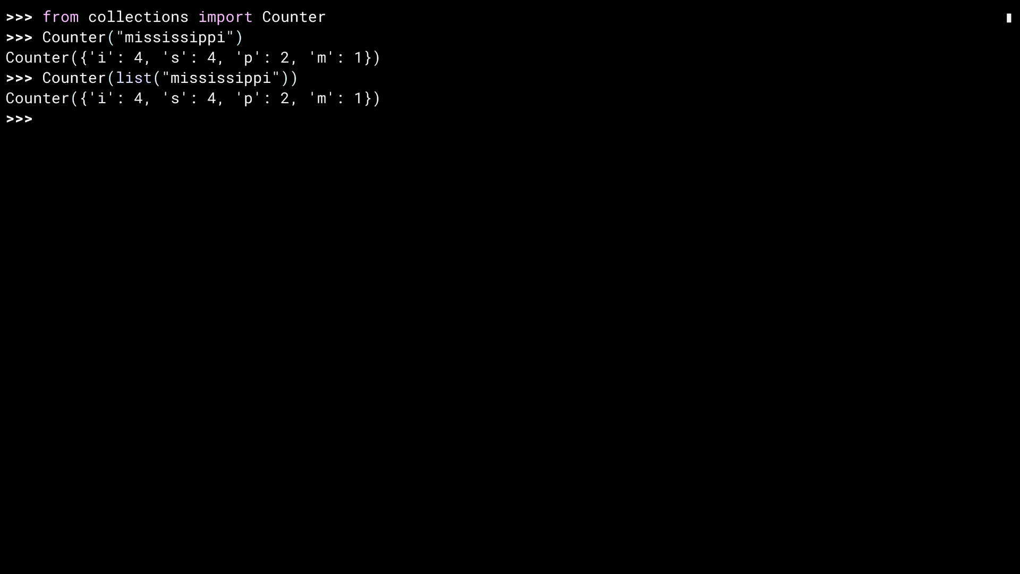
text(Counter({)
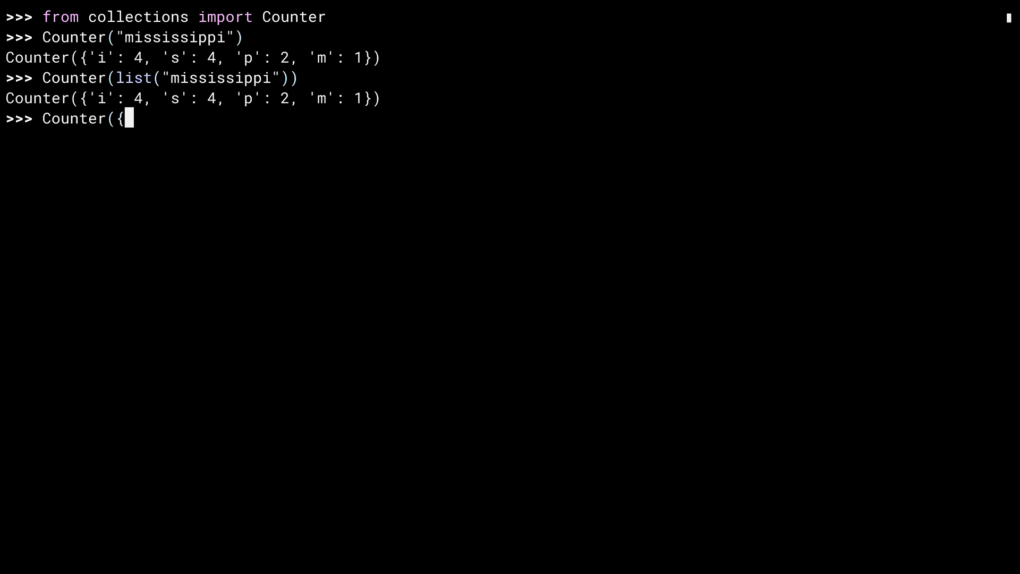
text("i": 4, "s": 4,)
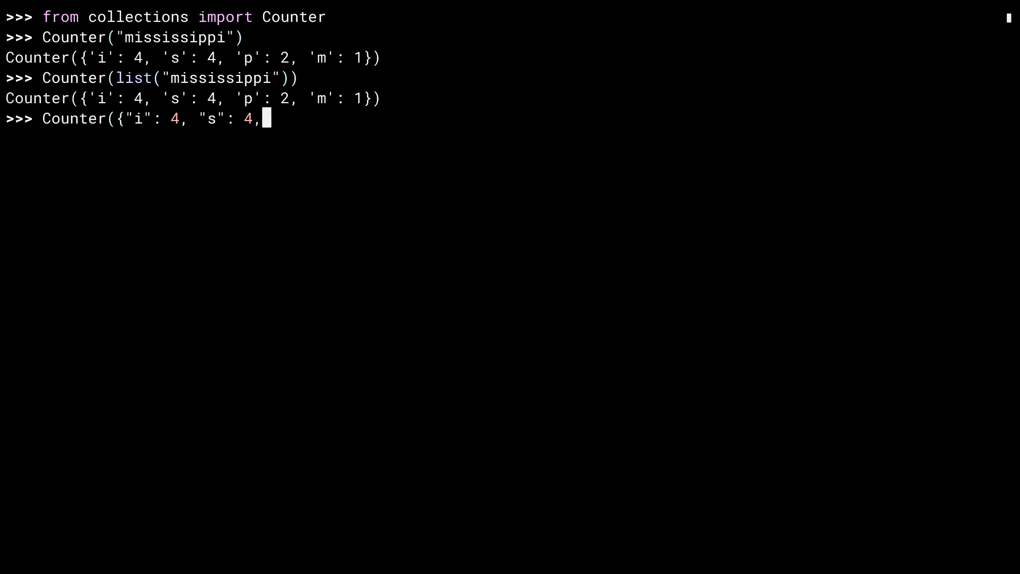
text("p": 2, "m": 1)
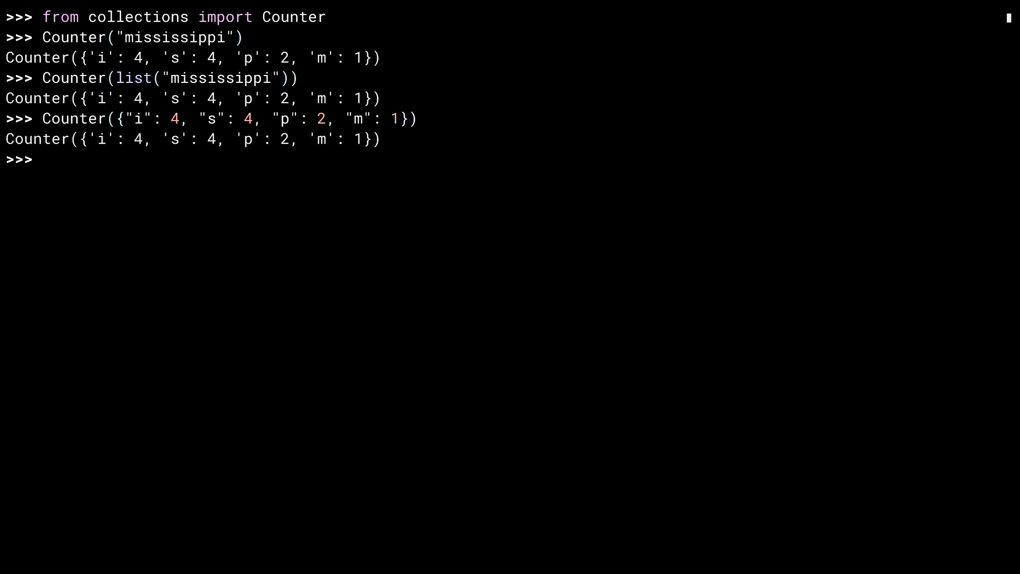
text(Counter(i=4, s=4, p=2, m=1)
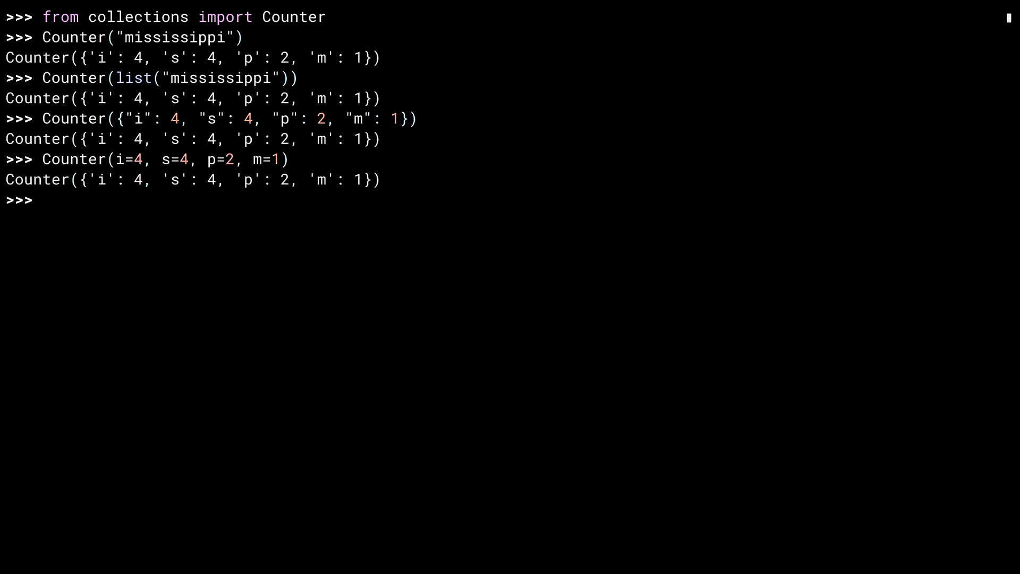
text(Counter(se)
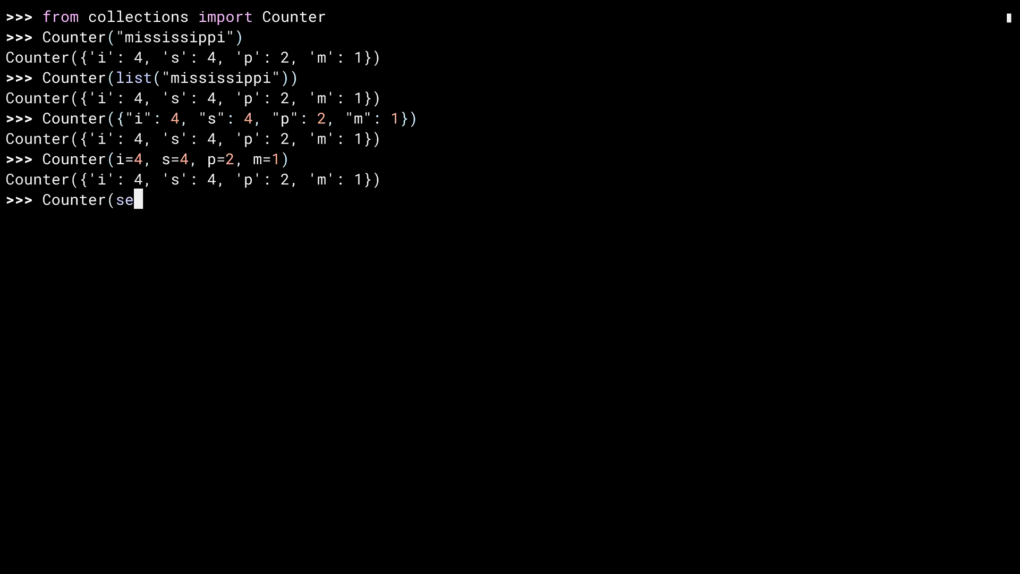
Step: Evaluate Counter(set("mississippi")), Counter(apple=10, orange=15, banana=0, tomato=-15), and assign letters = Counter("mississippi")
text(t("mississippi")
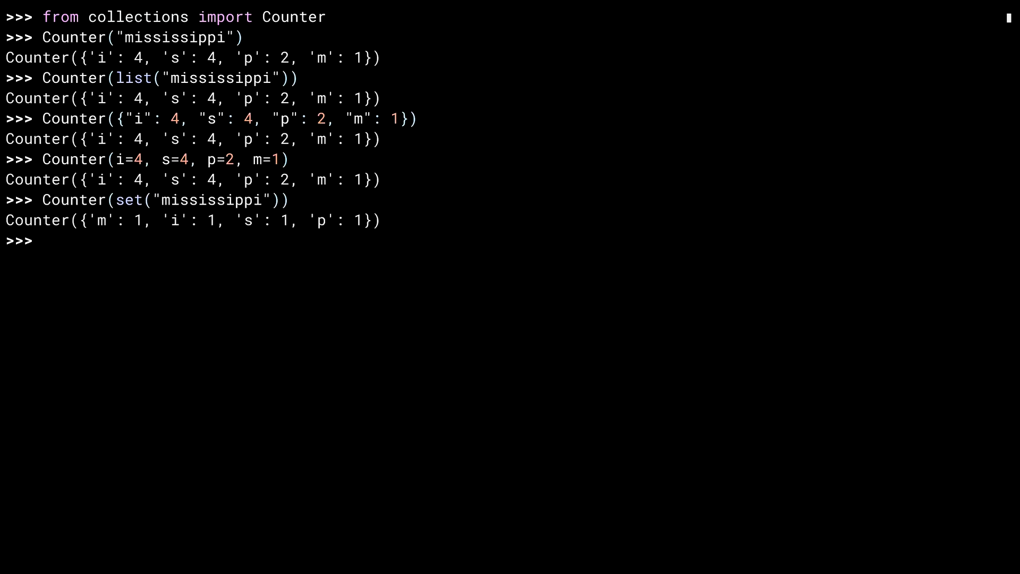
text(Coun)
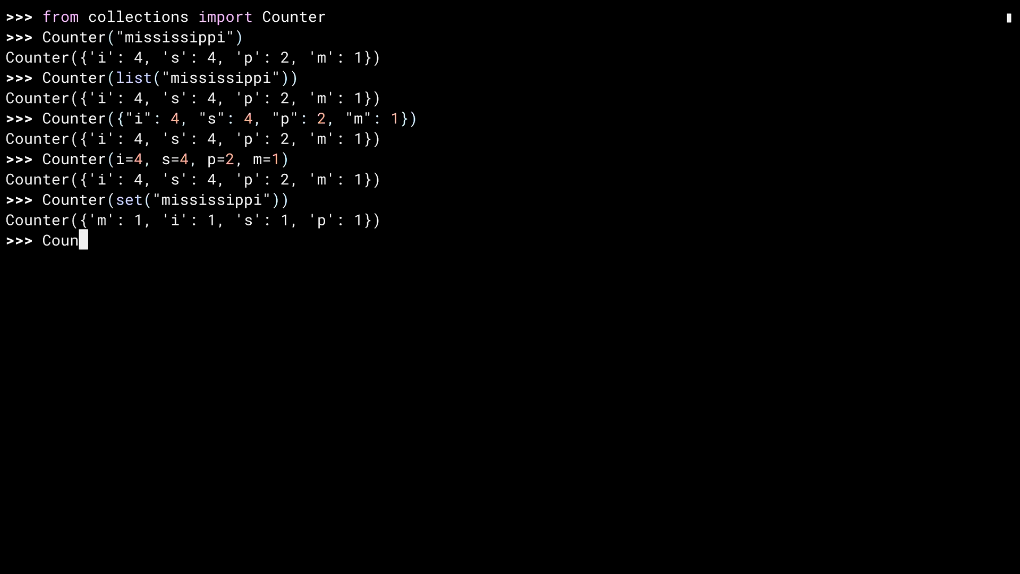
text(ter(apple=10, o)
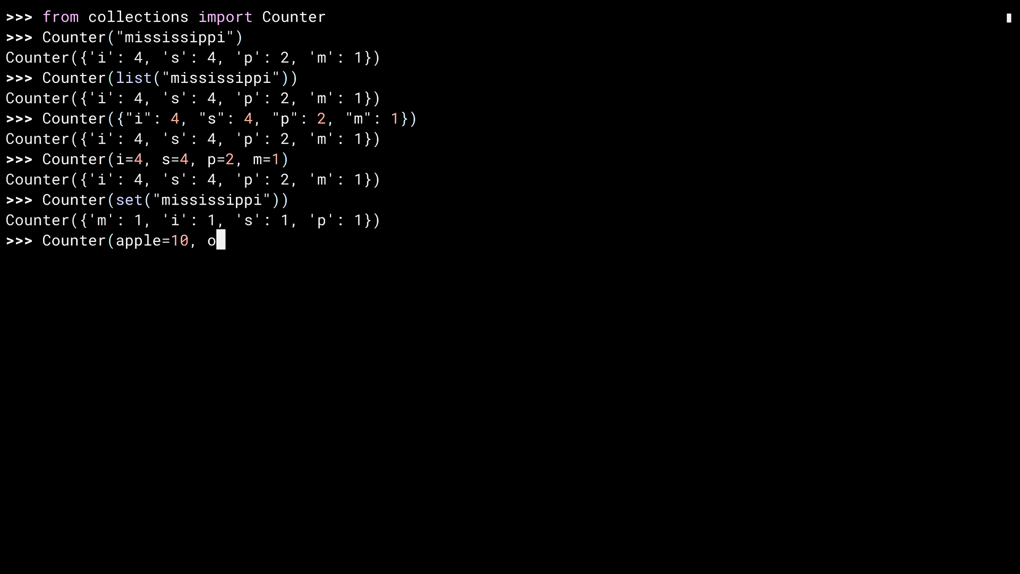
text(range=15, banan)
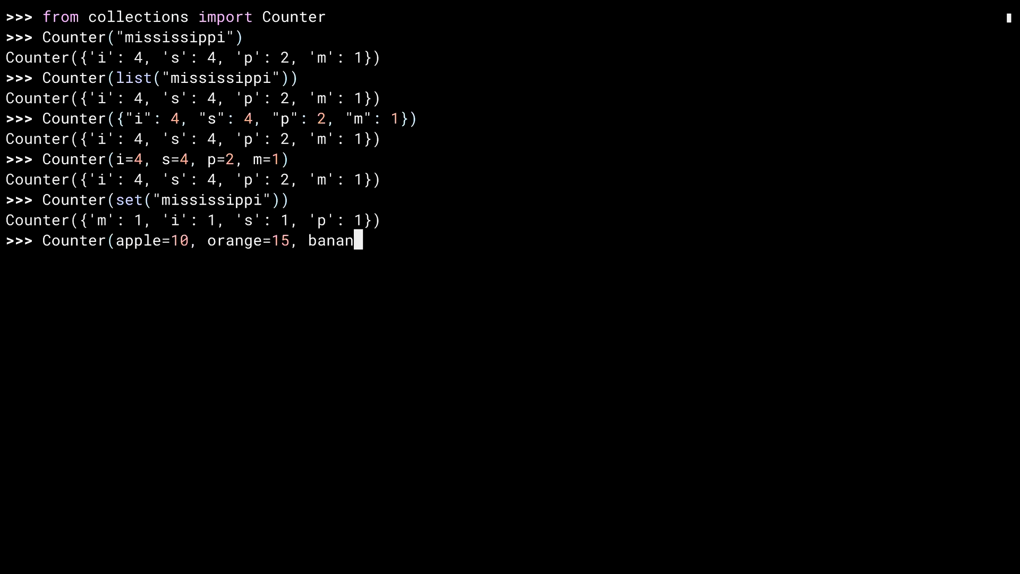
text(a=0, tomato=-15)
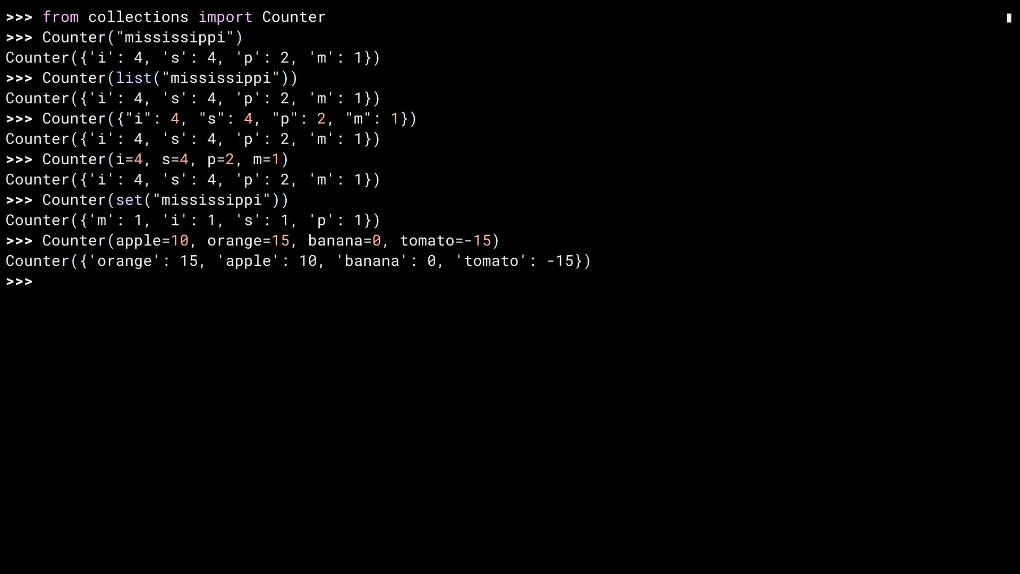
text(letters = Counter("mississippi")
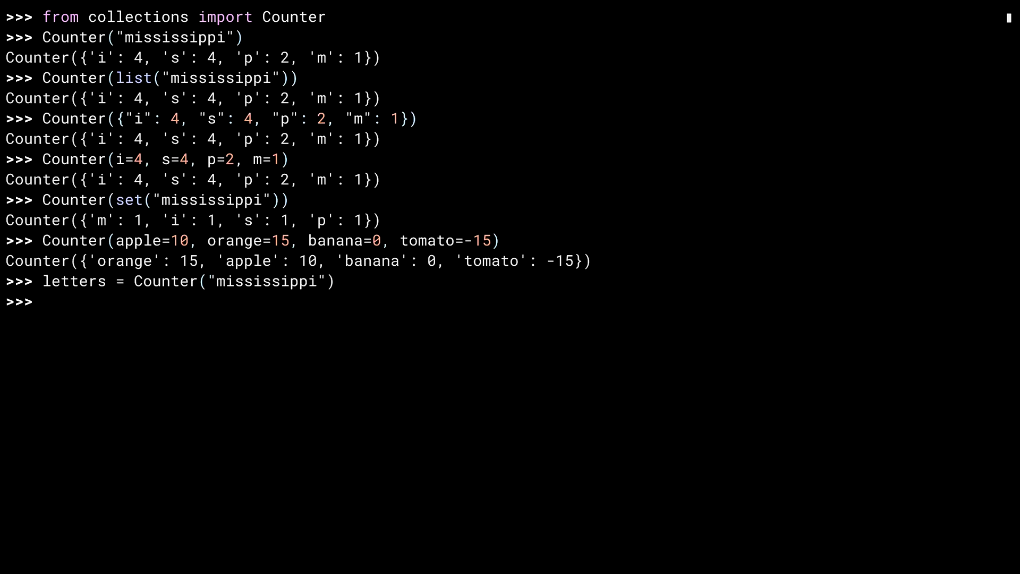
Step: Update letters with "ohio" and then {"i":37, "h":-5}, displaying the counts after each
text(letters)
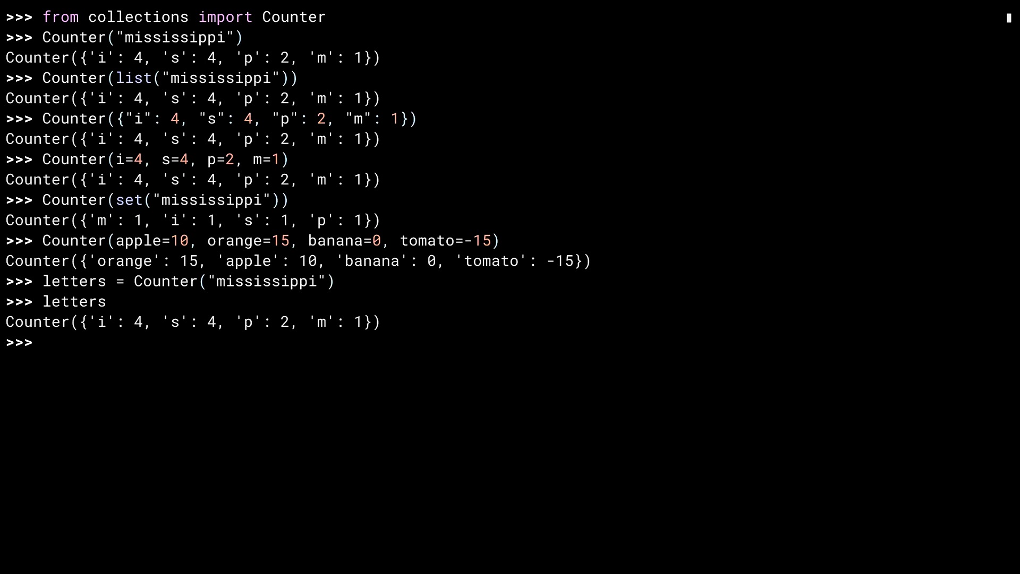
text(letters.update("ohio")
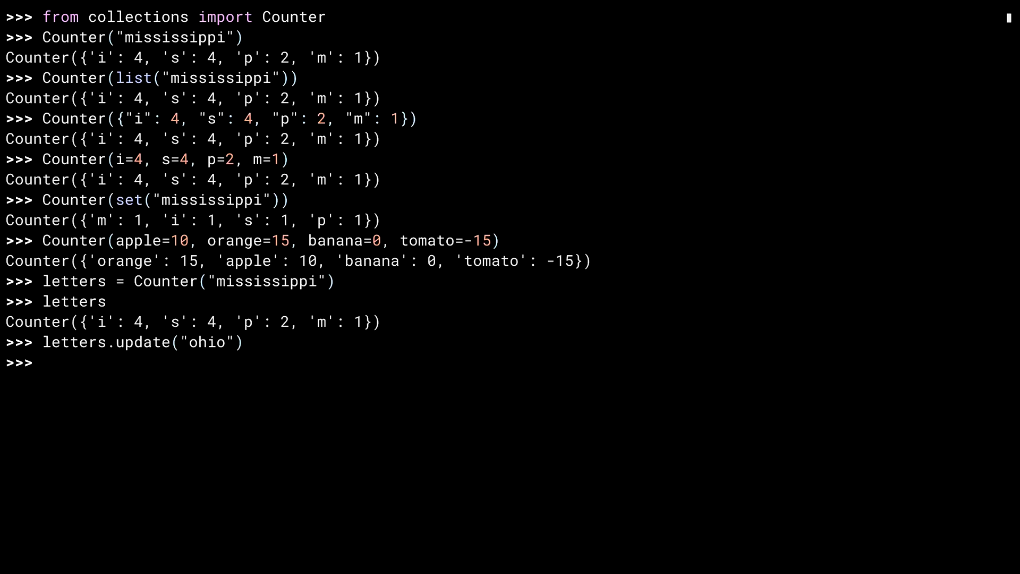
text(letters)
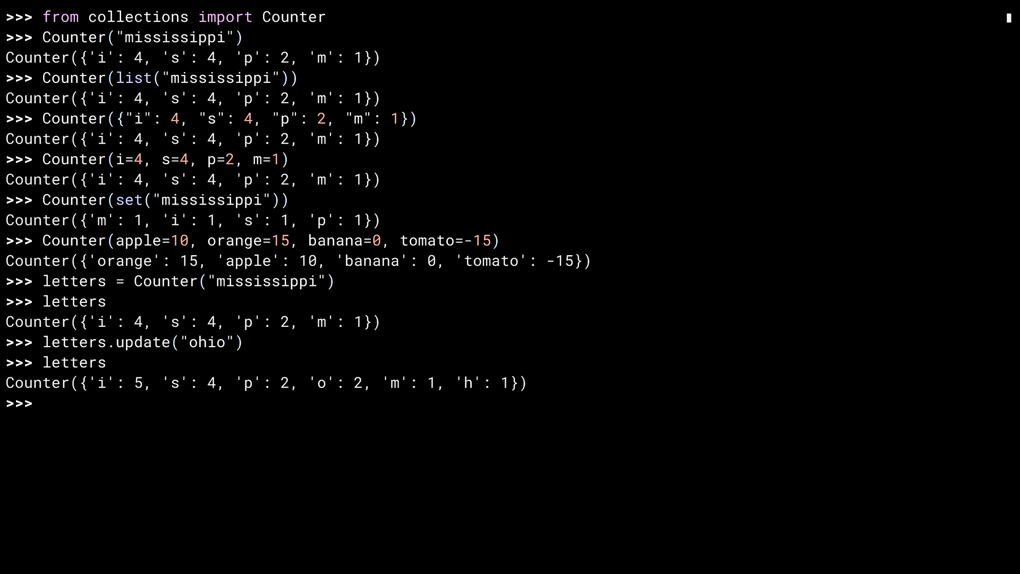
text(letter)
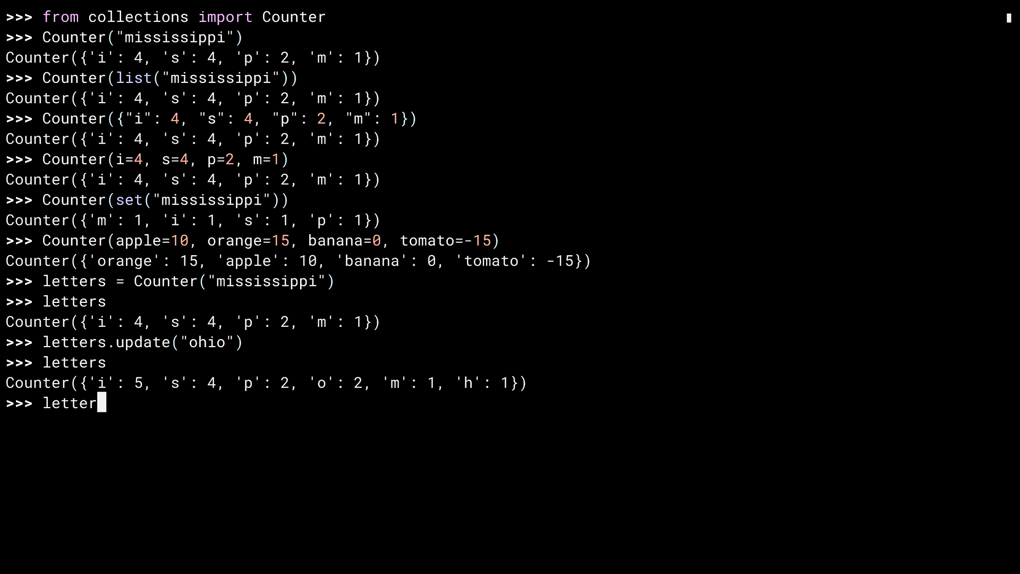
text(s.update({"i":37)
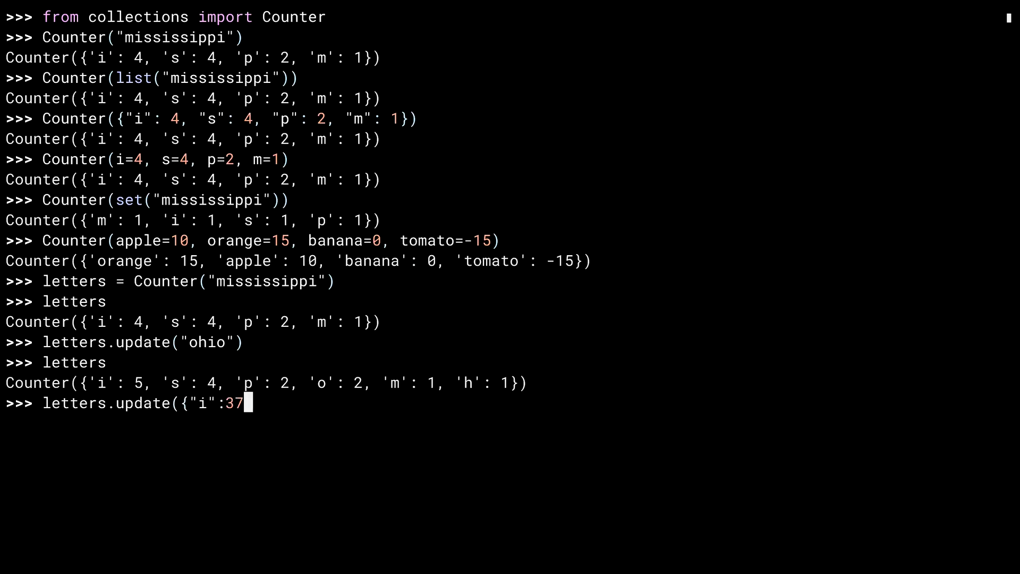
text(, "h":-5}))
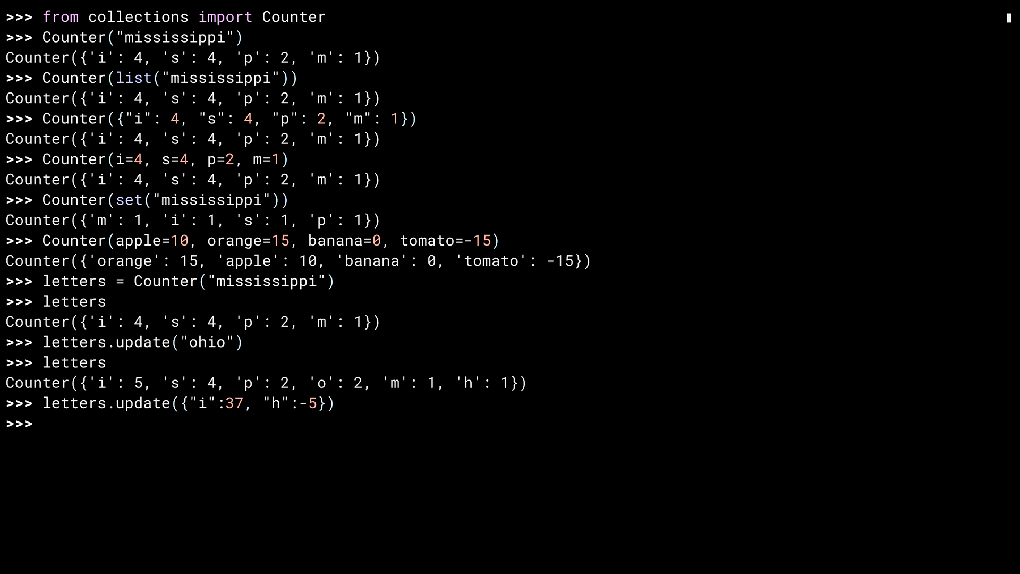
text(letters)
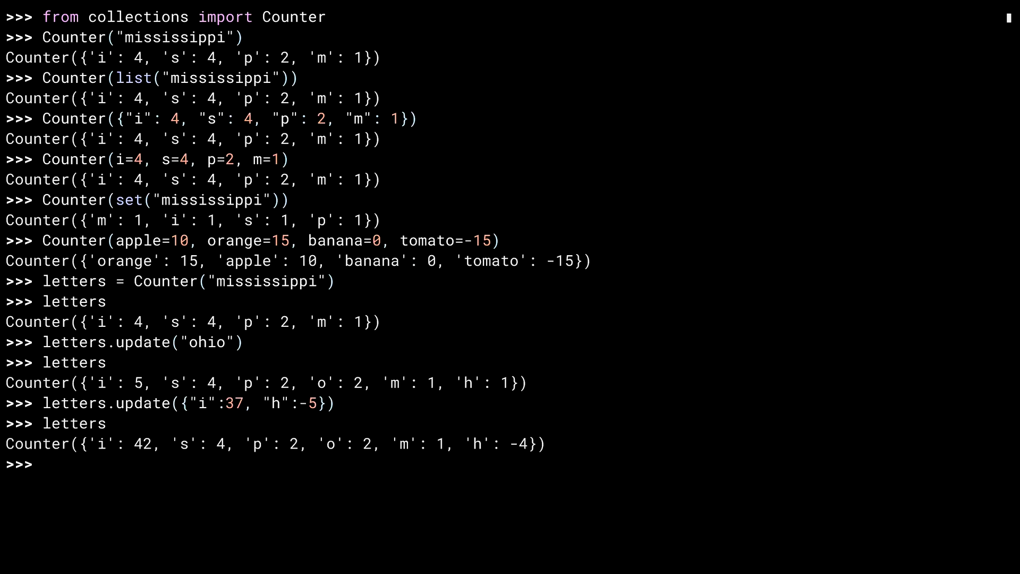
Step: Update letters with s=5, p=5, giving i 42, s 9, p 7, o 2, m 1, h -4
text(letter)
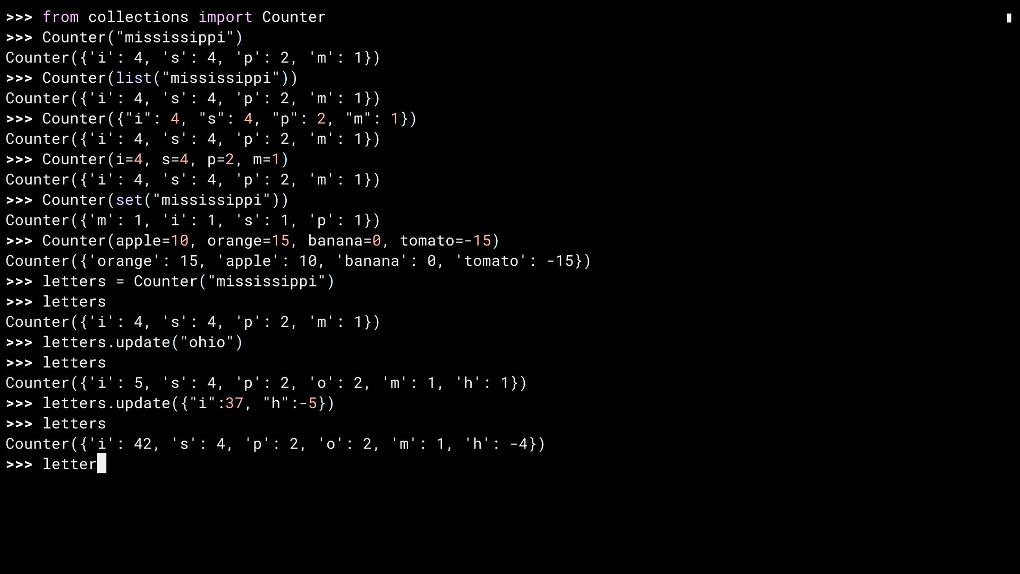
text(.update(s=5, p=5)
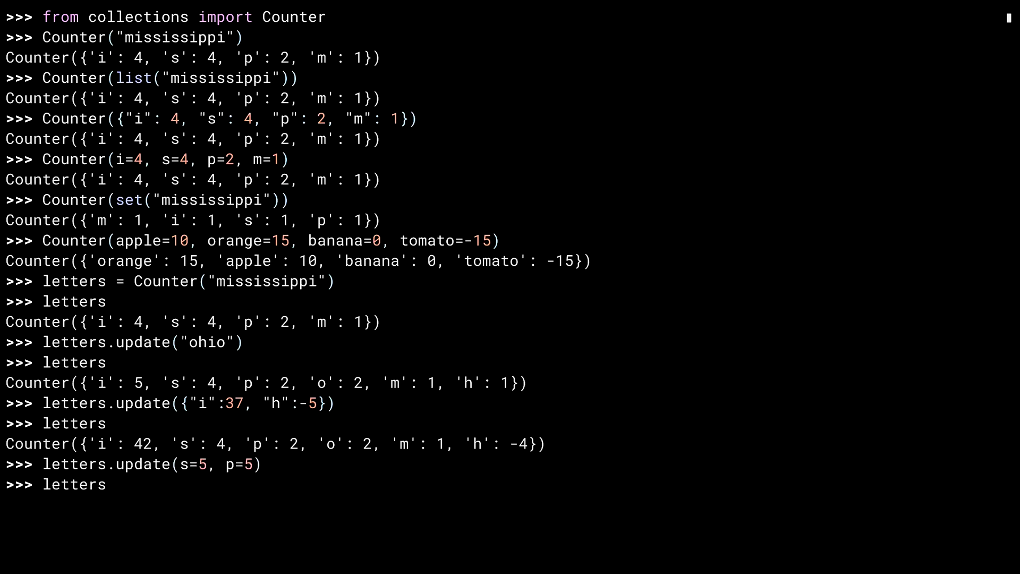
key(enter)
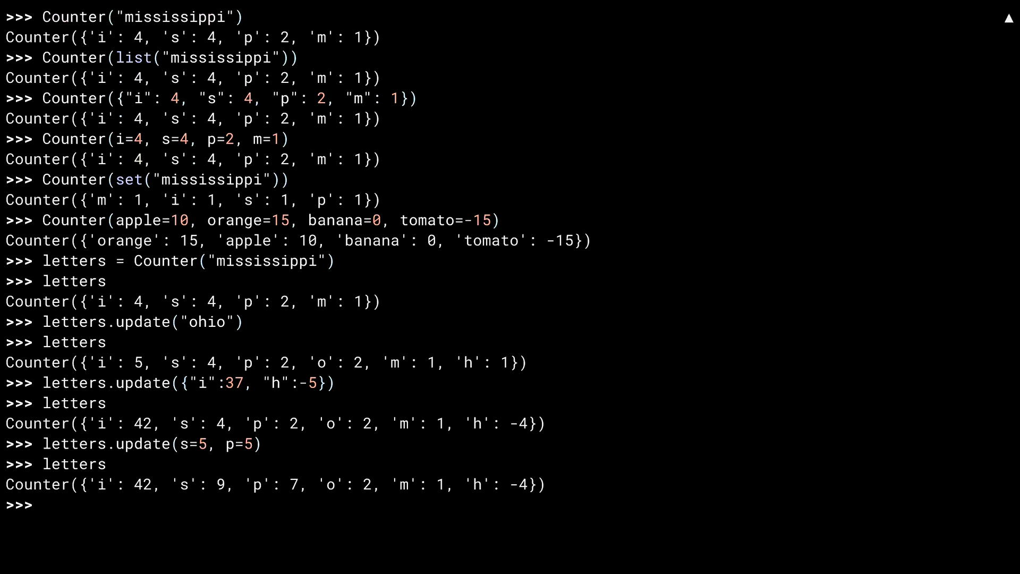
text(letters["i)
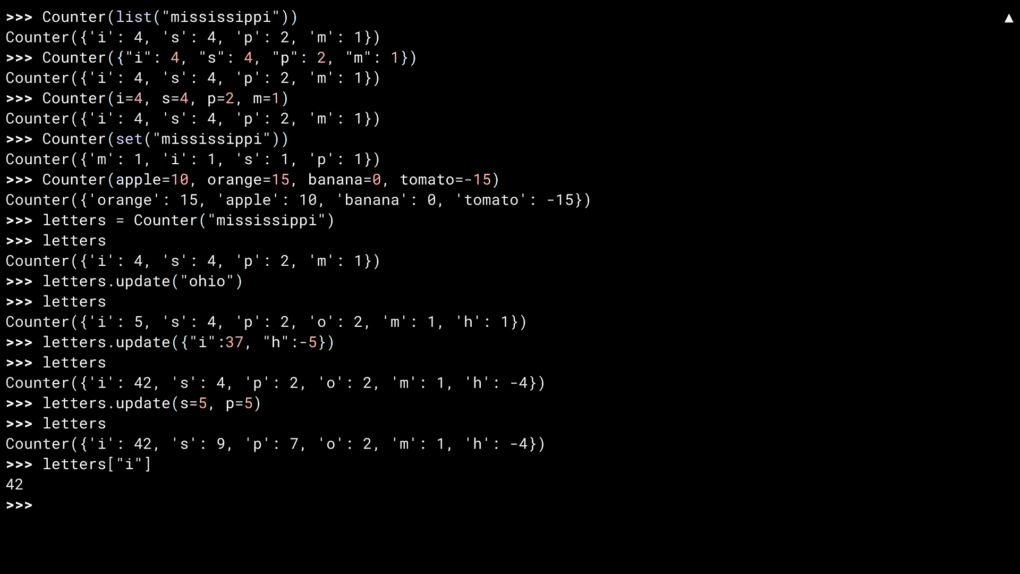
Step: Loop over letters and over letters.keys(), printing each letter with its count
text(for letter in letters:)
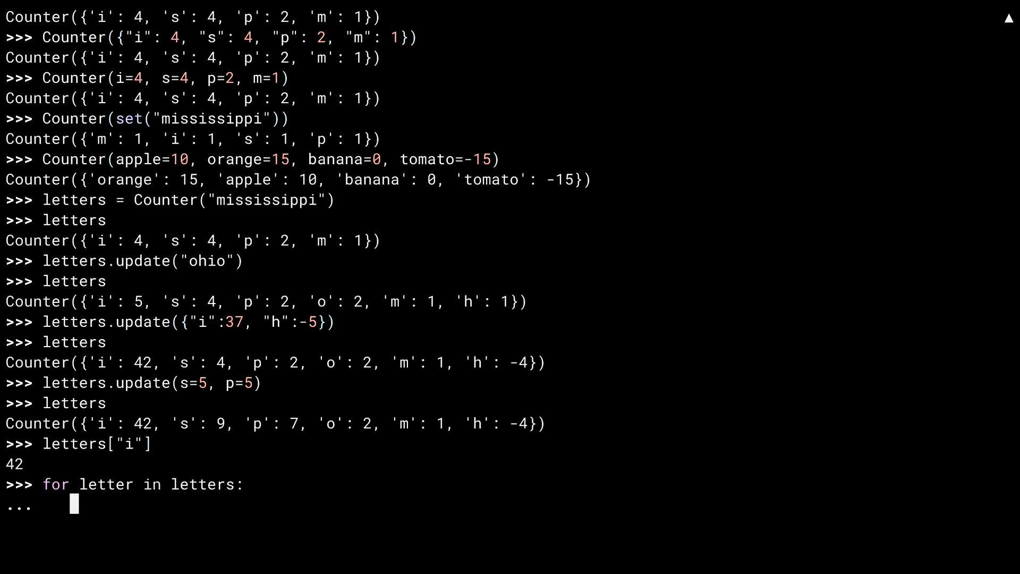
text(print(letter,)
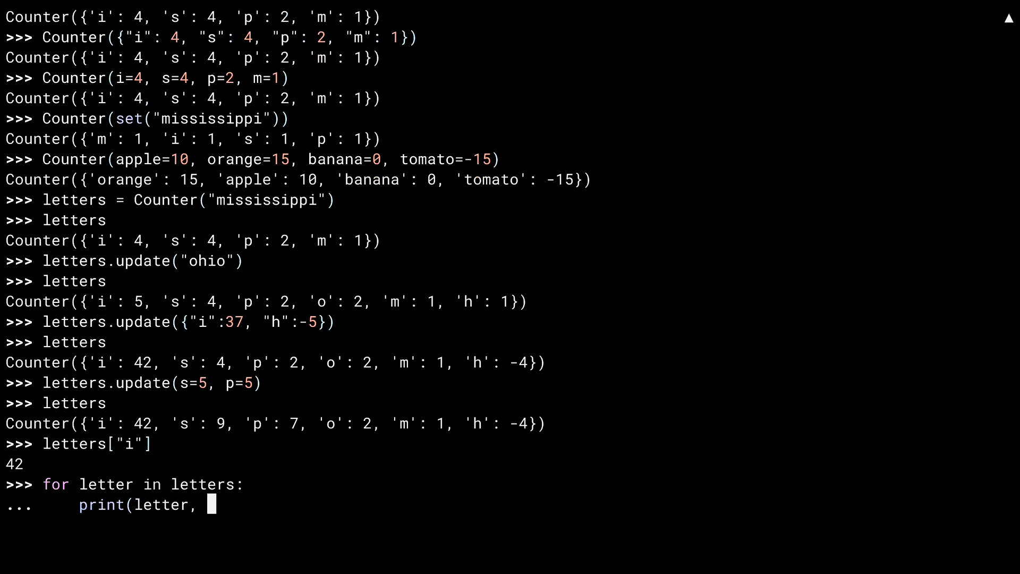
text(letters[letter]))
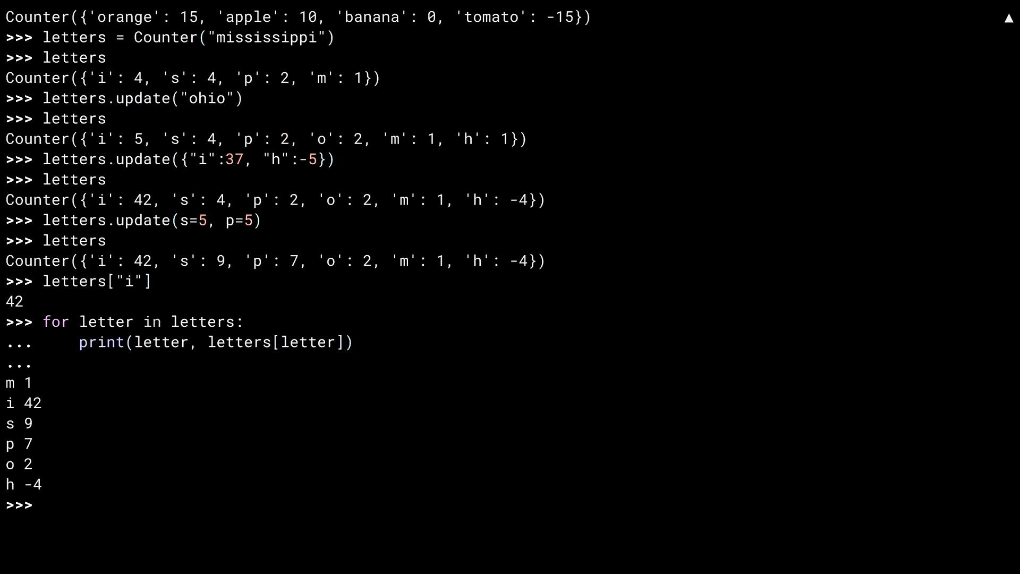
text(letters.keys()
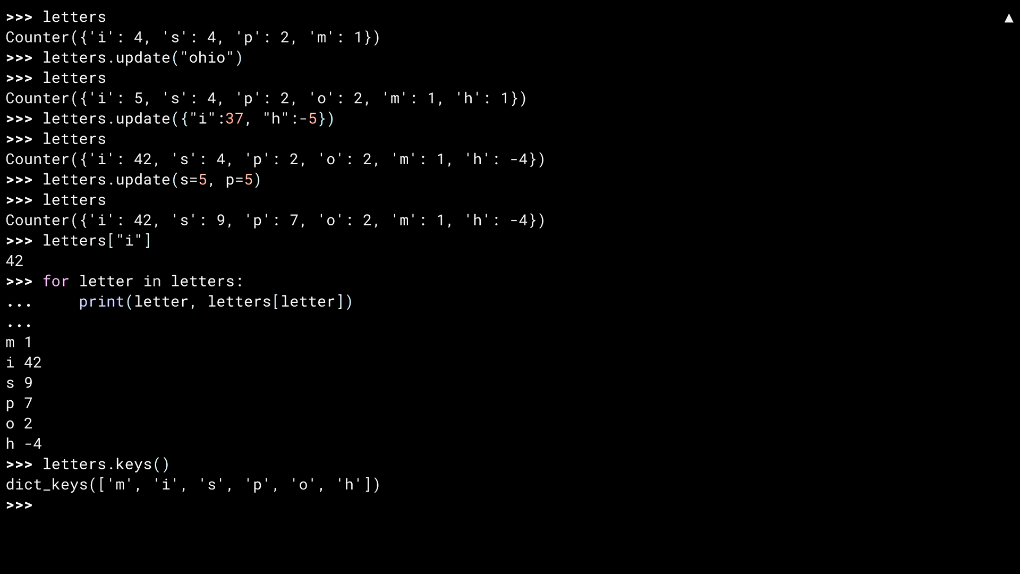
text(for letter in letters.k)
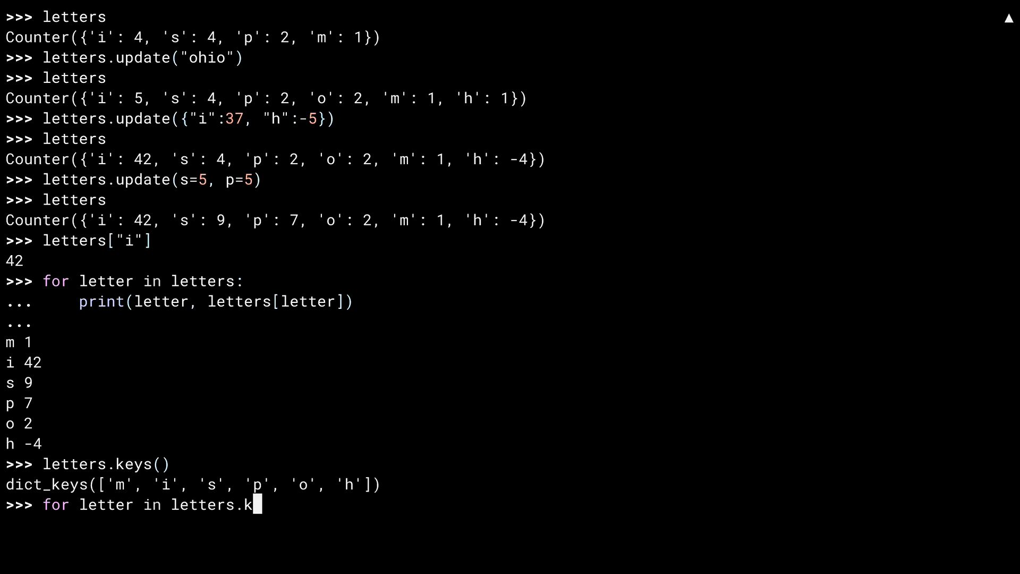
text(eys():)
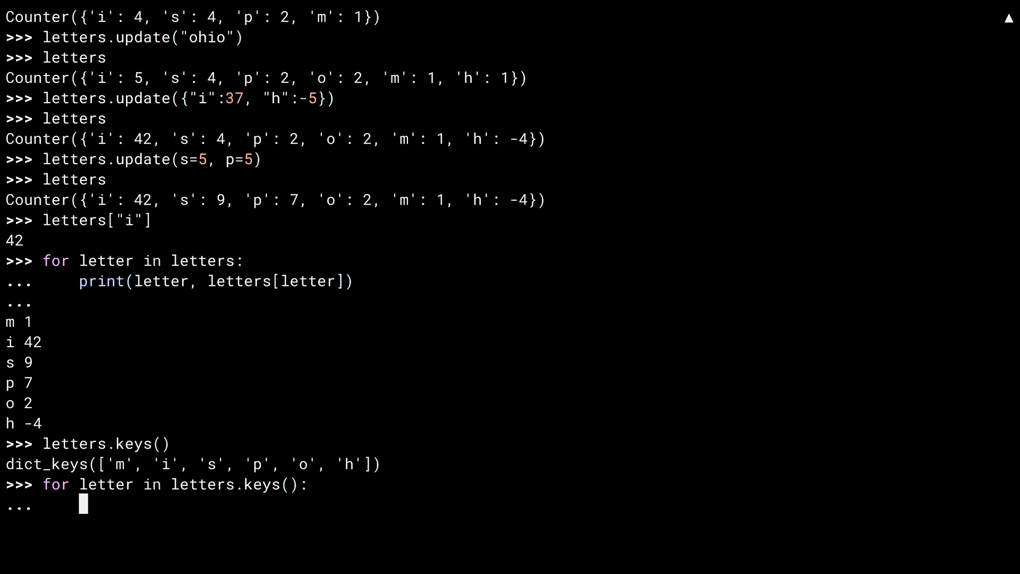
text(print(letter, l)
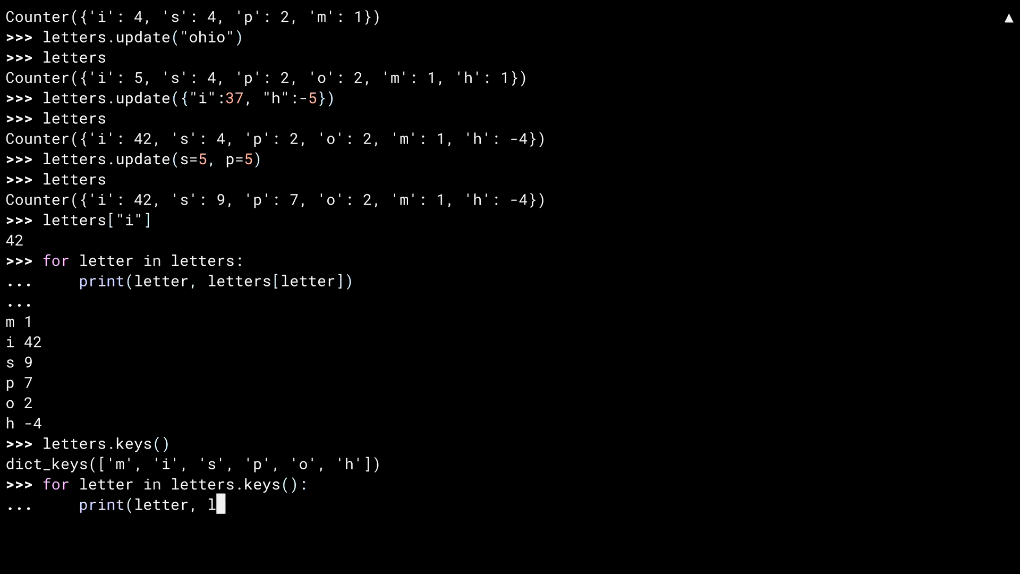
text(etters[letter]))
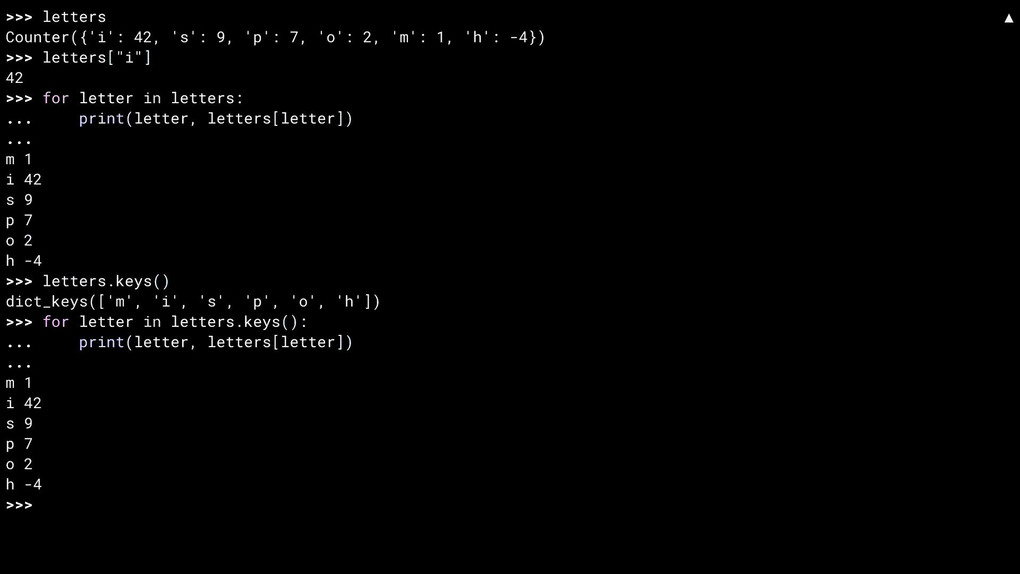
text(letter)
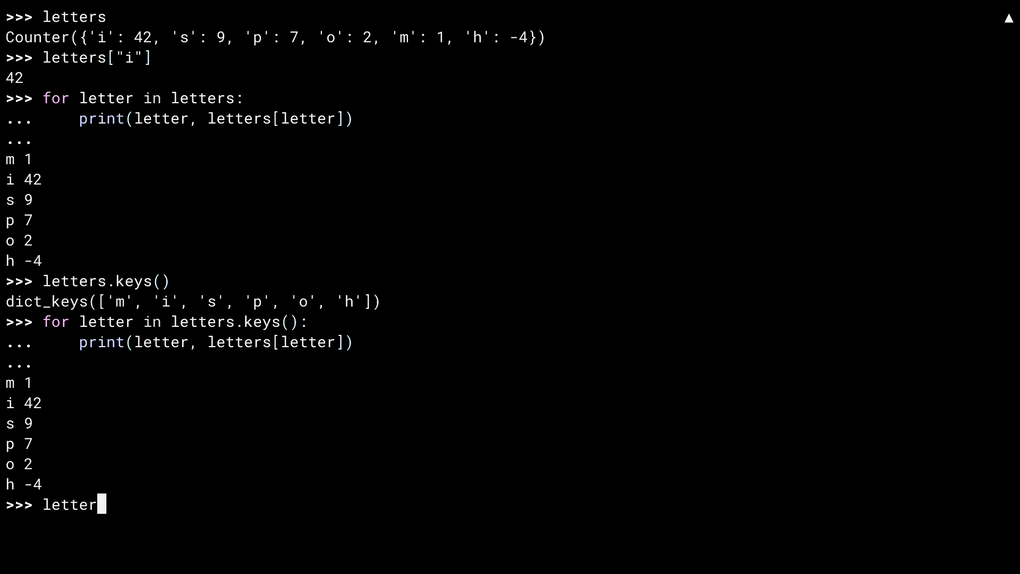
Step: Print letters.values() one per line, show letters.items(), and loop over items printing letter-count pairs
text(letters.values())
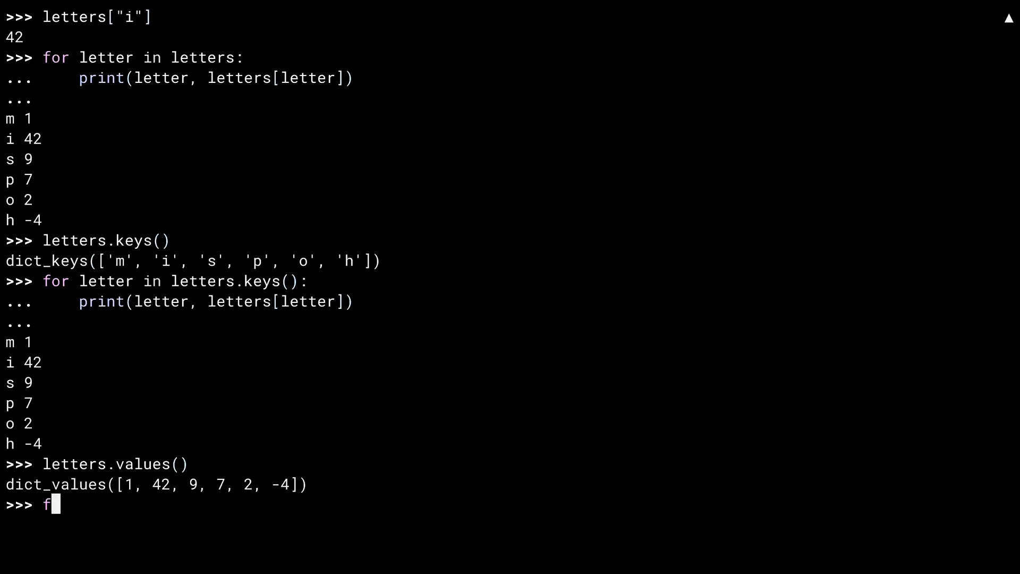
text(or count in let)
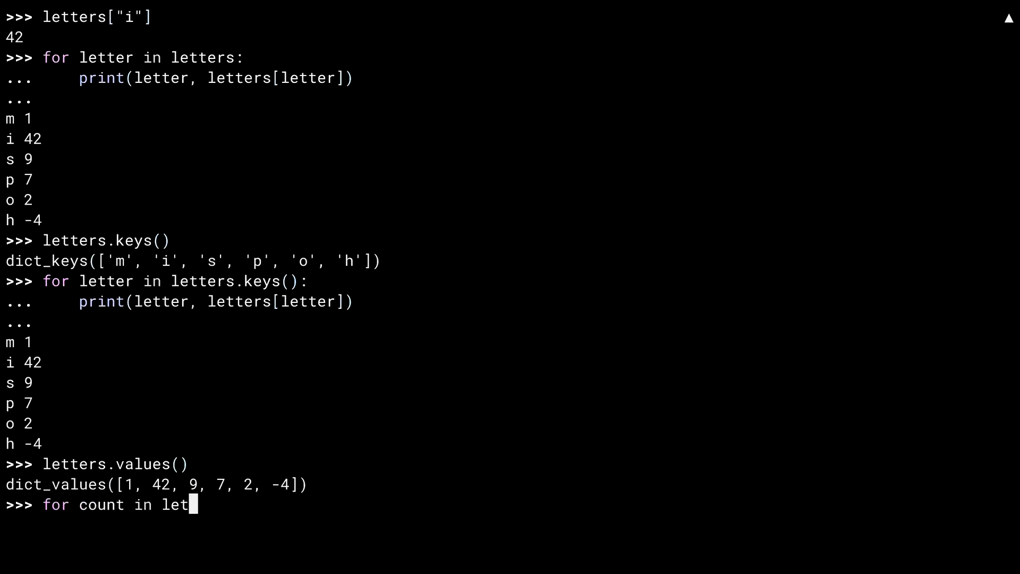
text(ters.values():)
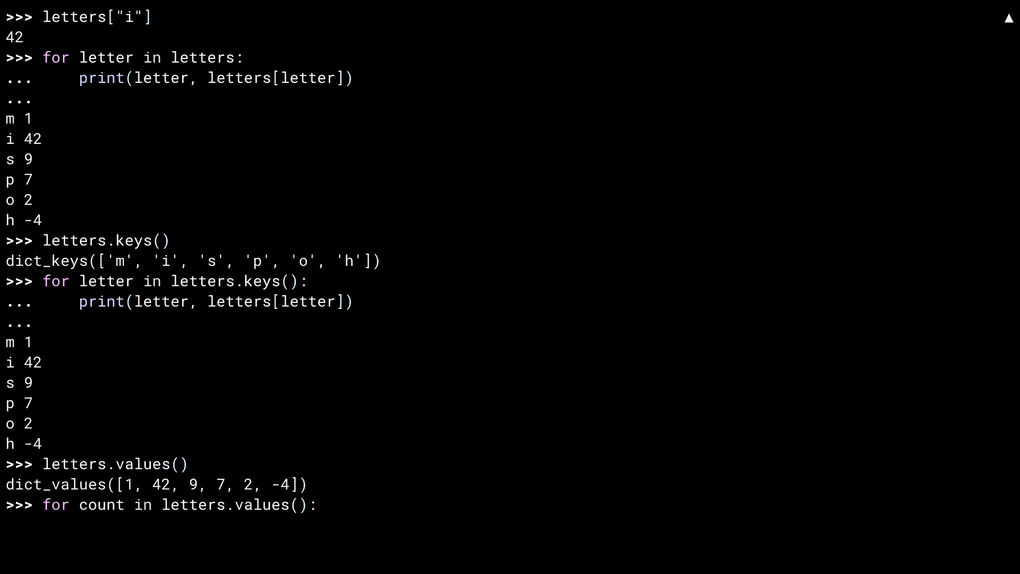
text(print(count)
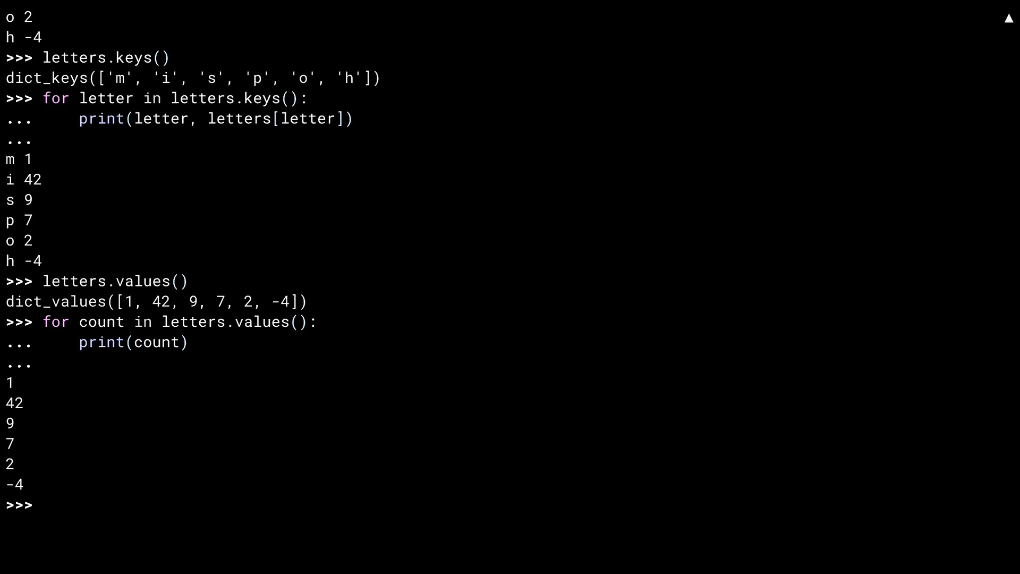
text(letters.items()
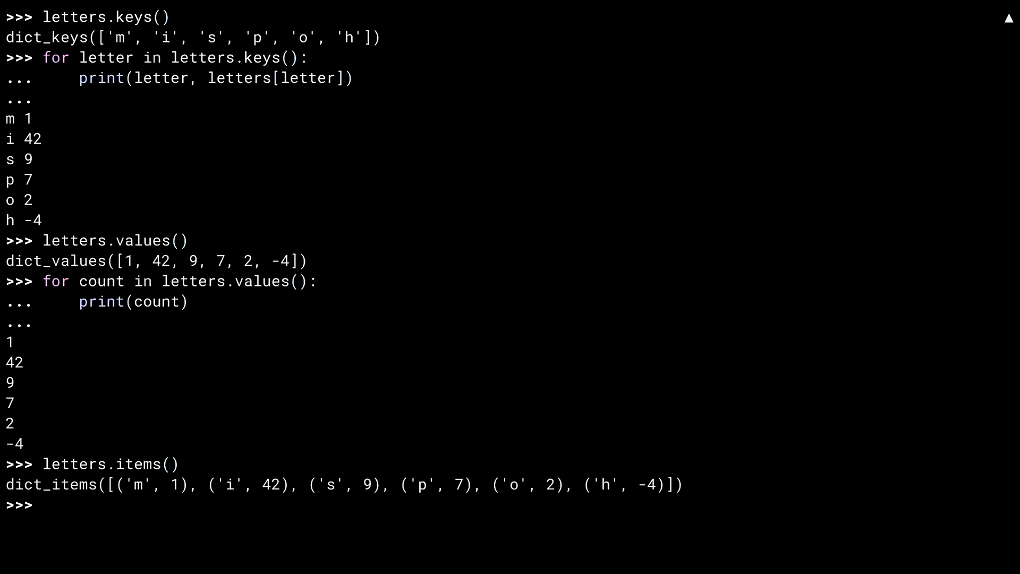
text(for letter, cou)
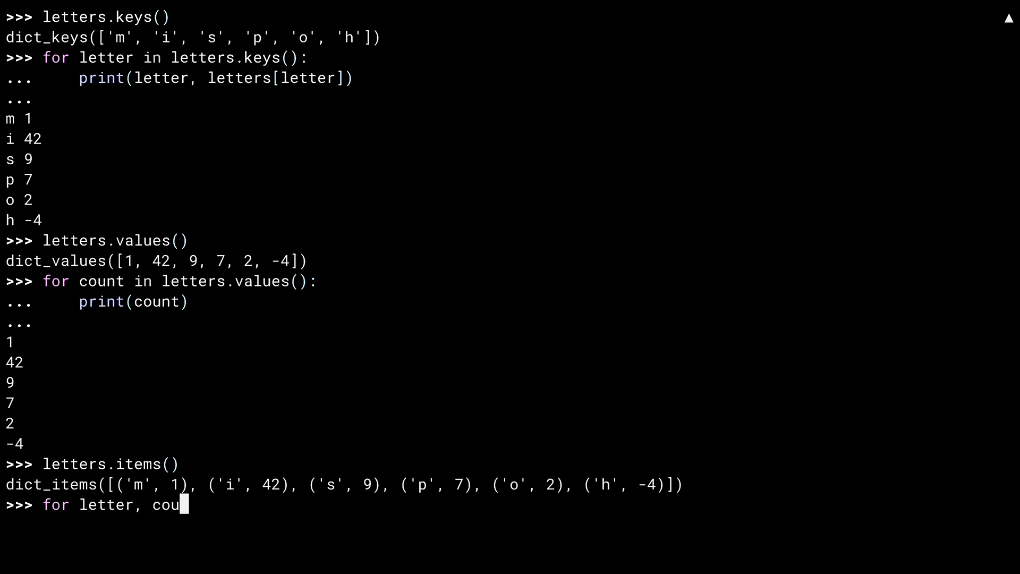
text(nt in letters.it)
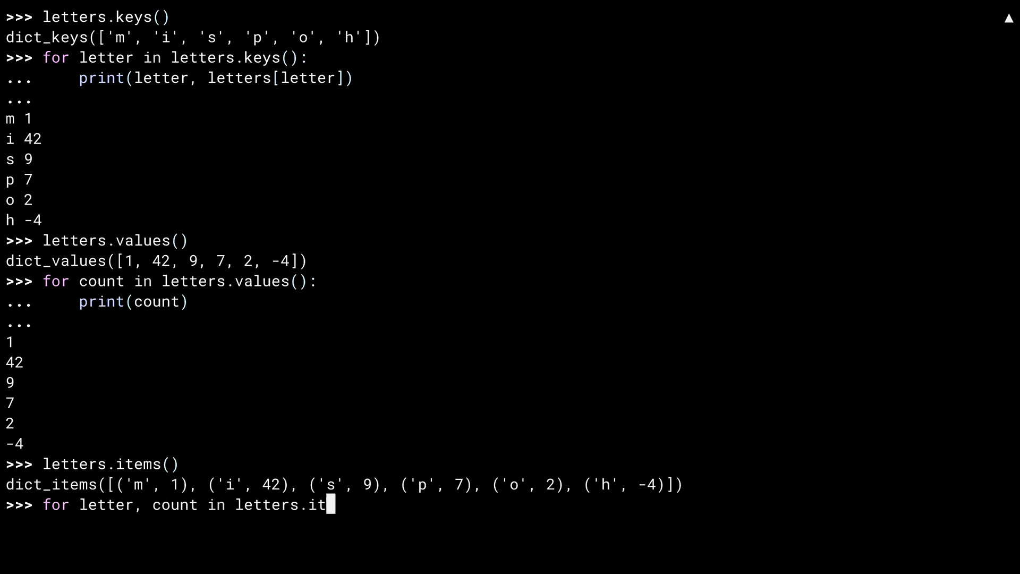
text(ems():)
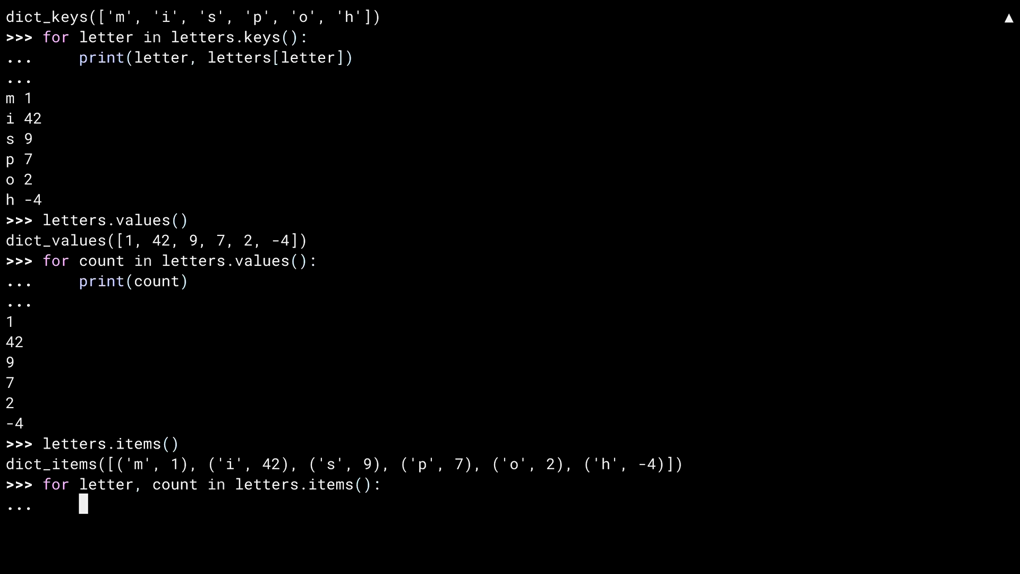
text(print(letter, count)
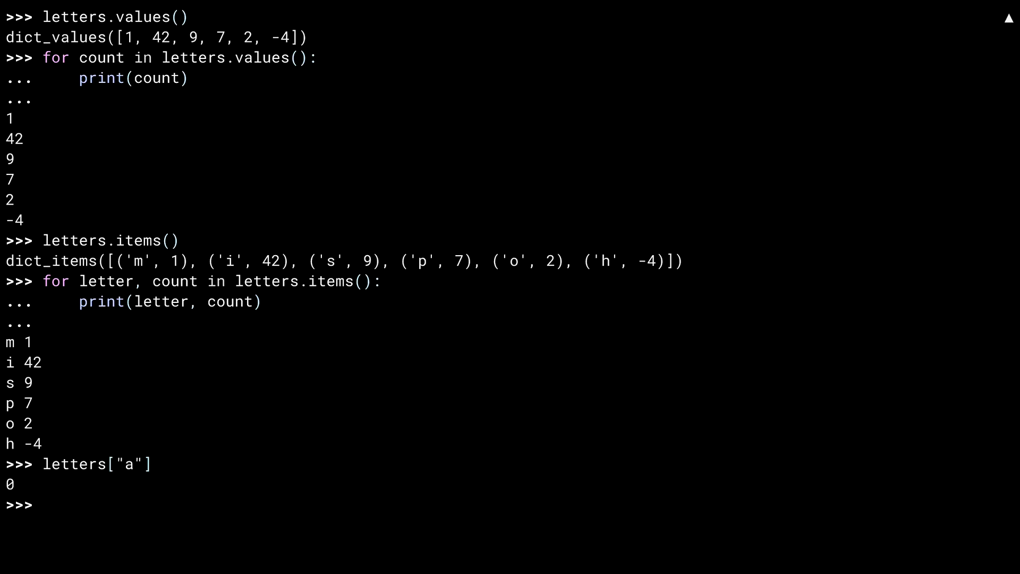
Step: Look up missing keys letters["a"] and letters["M"] (both 0), then start a # Most Common comment
text(letters["M)
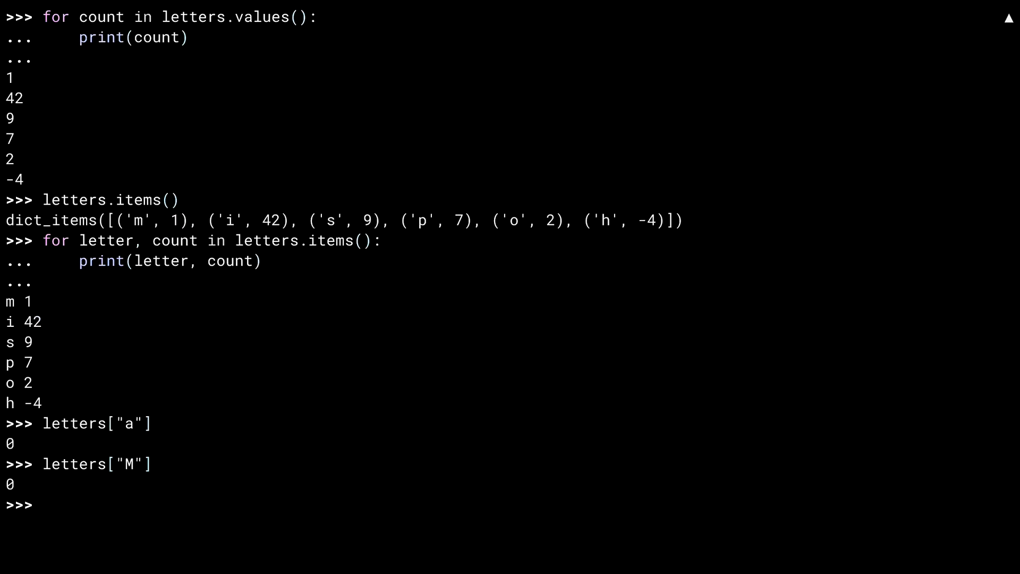
text(# Most Common)
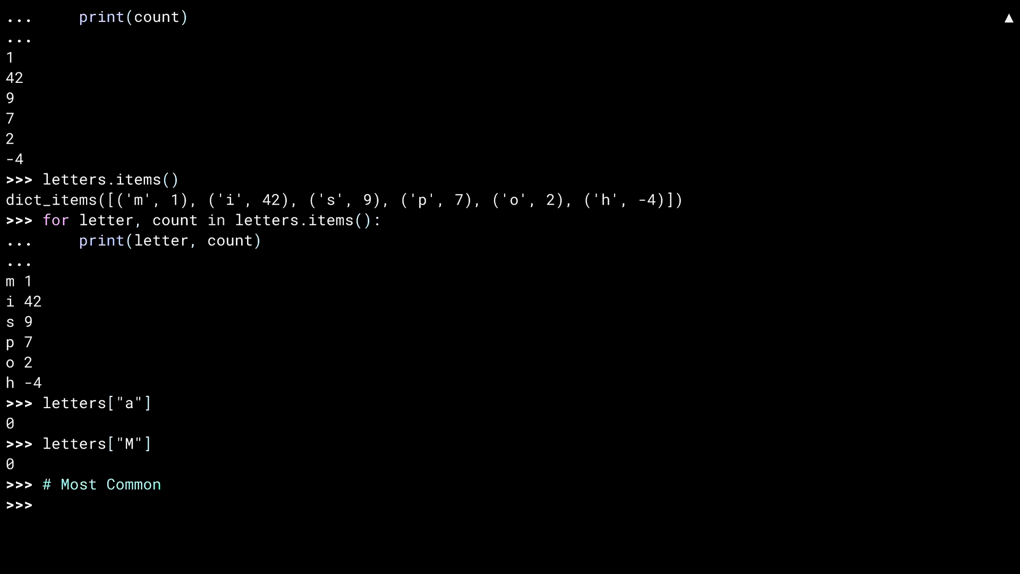
Step: Create sales = Counter(banana=15, tomato=4, apple=39, orange=30)
text(sales =)
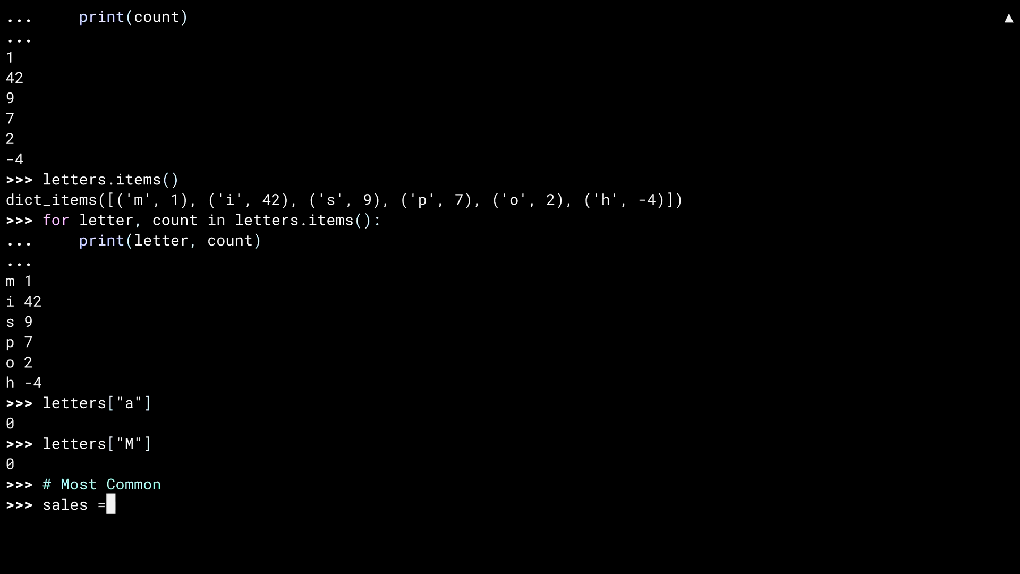
text(Counter(banana=)
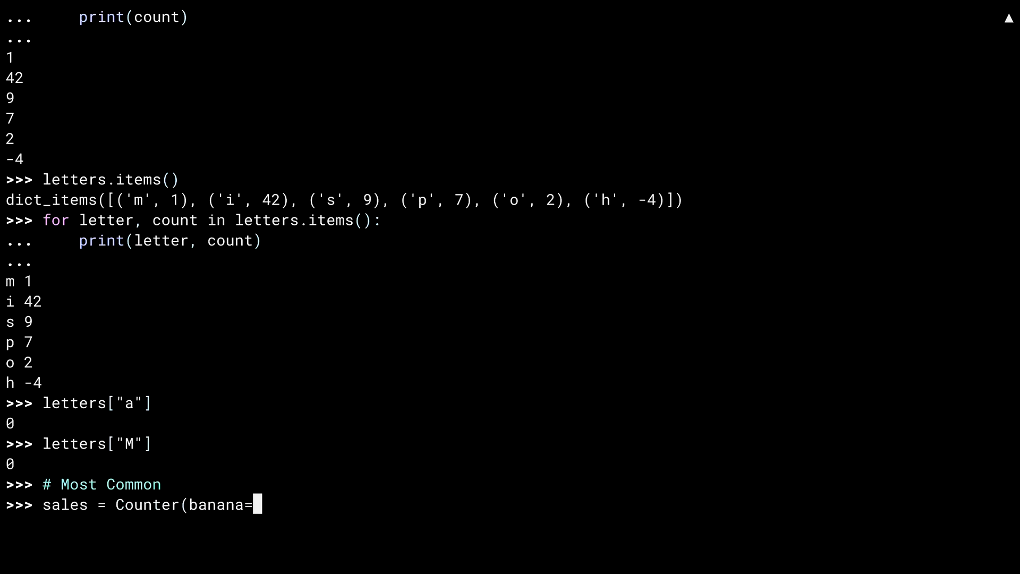
text(15, tomato=4, a)
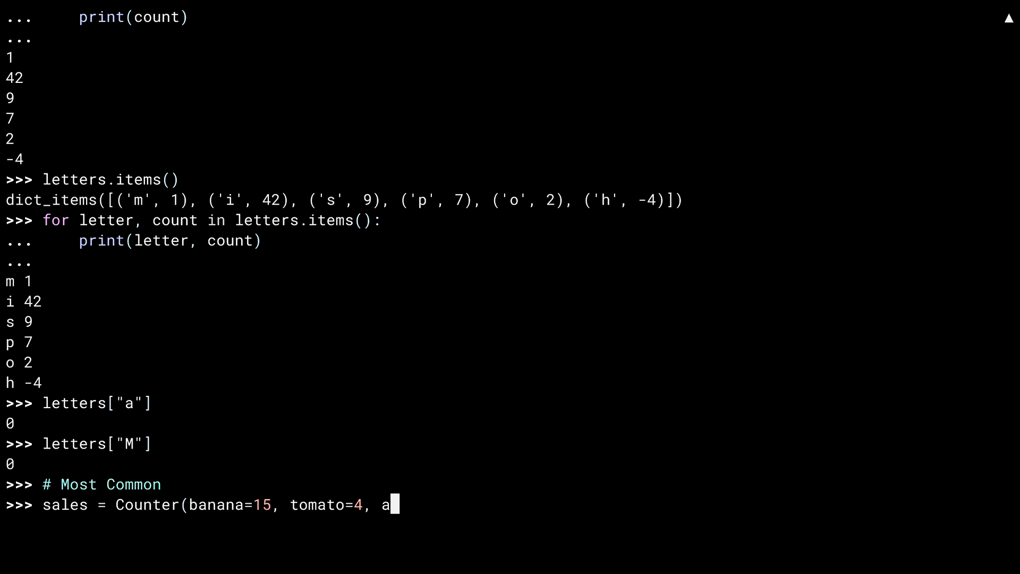
text(pple=39, orange=)
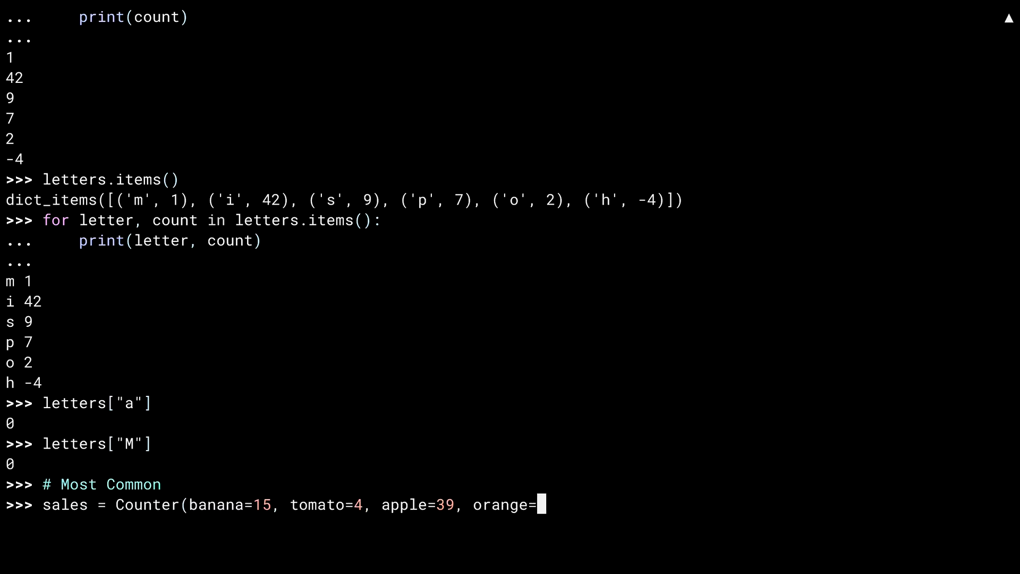
text(30))
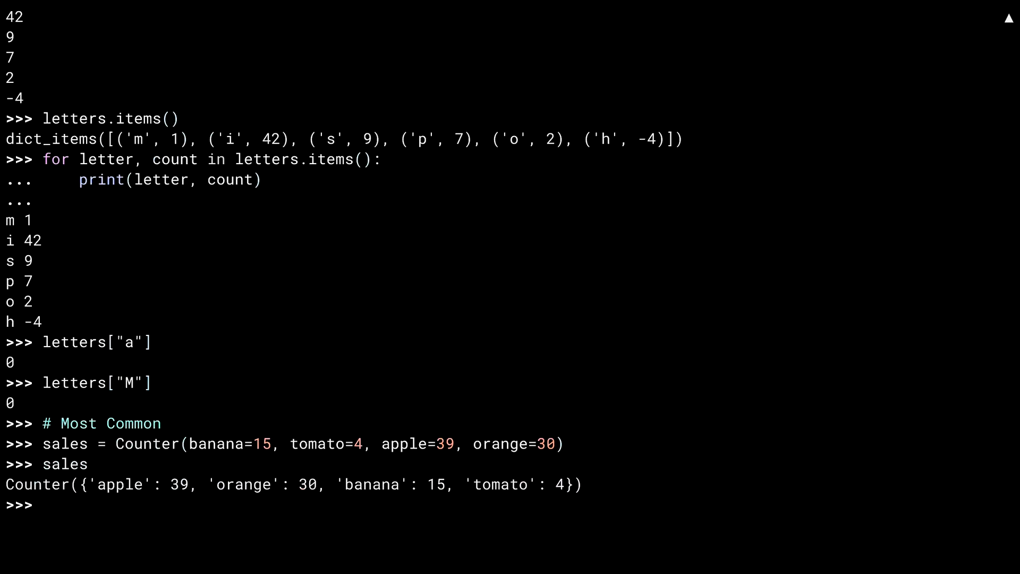
Step: Evaluate sales.most_common() with no argument, 1, 2, None and 135, then add # Least Common
text(sales.most_common()
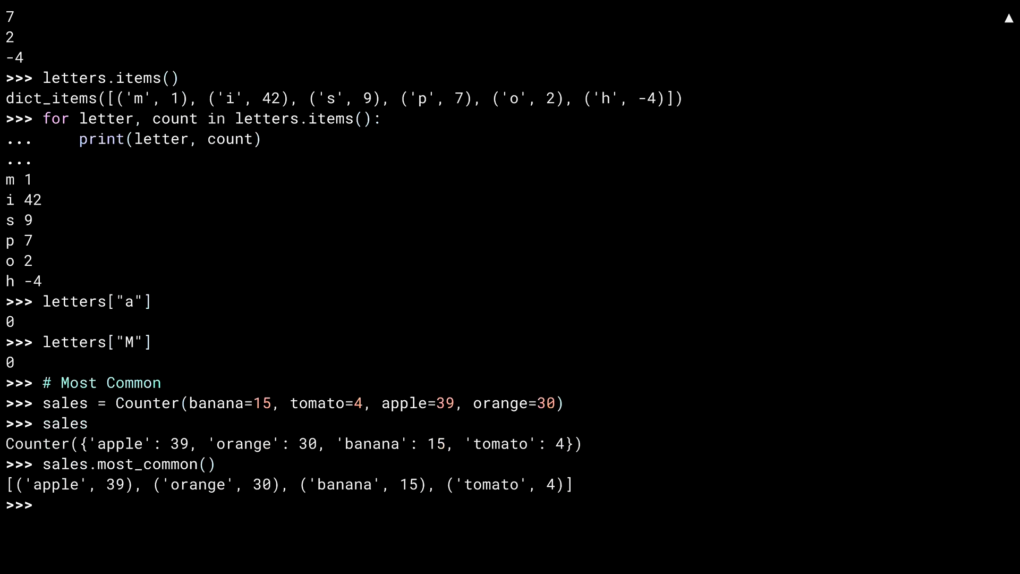
text(sale)
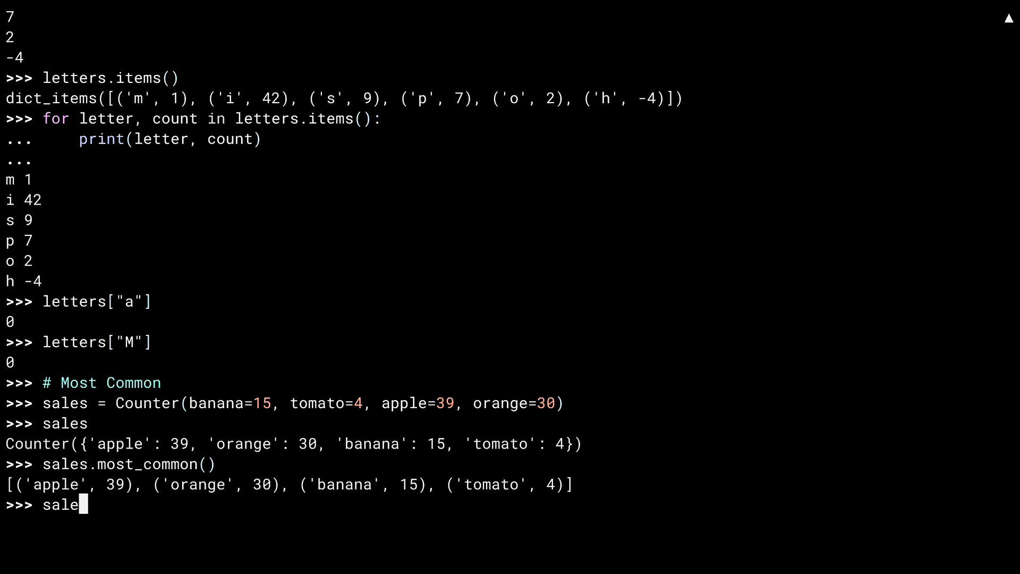
text(s.most_common(1)
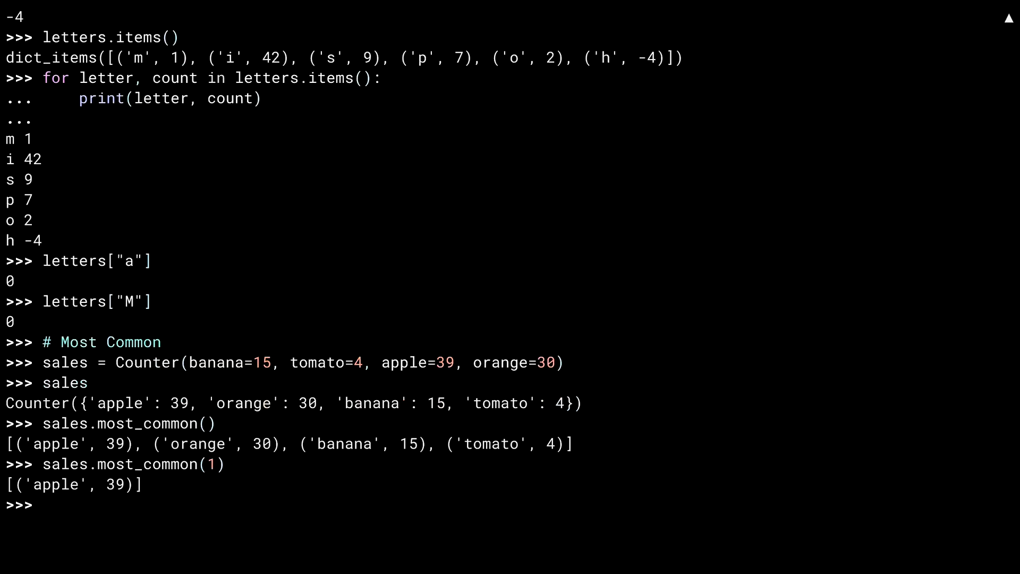
text(sales.most_common(2)
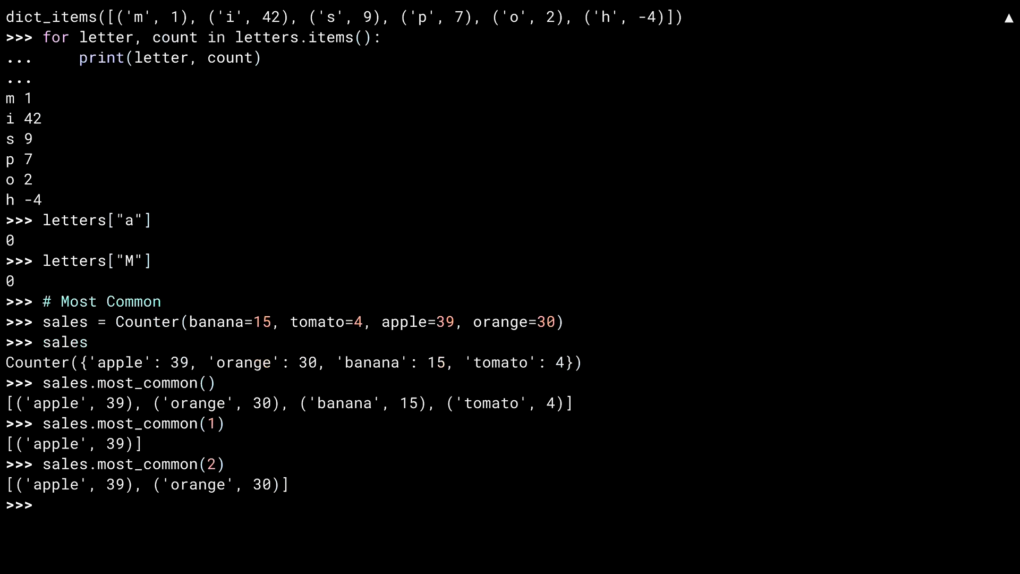
text(sa)
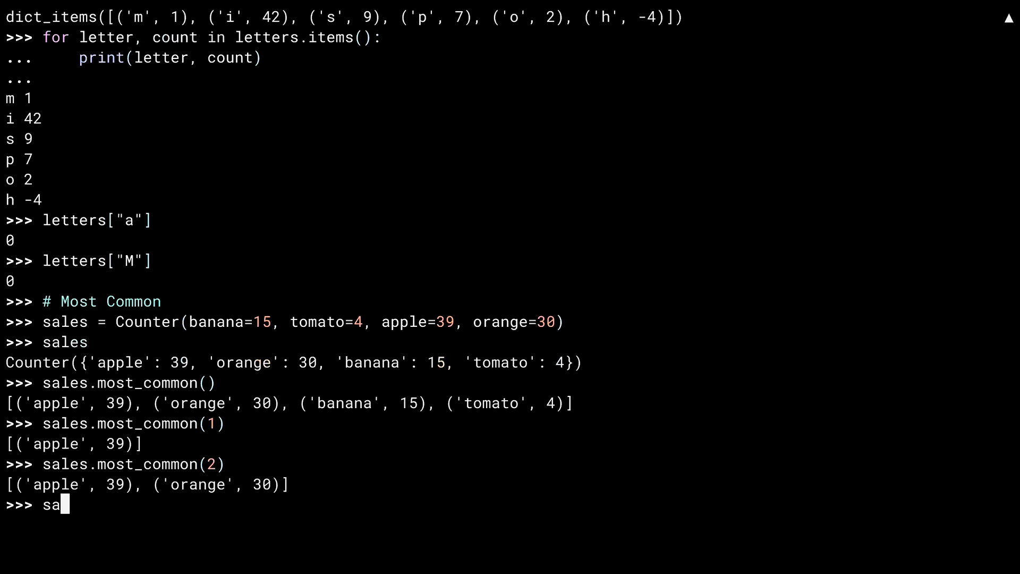
text(les.most_common(None)
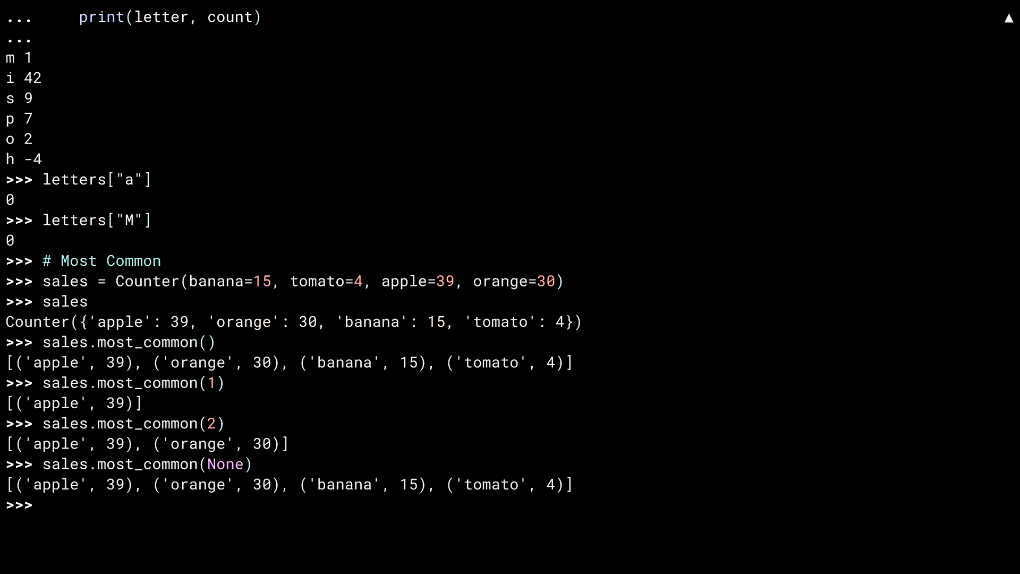
text(sales.most_common(135)
text(# Least Common)
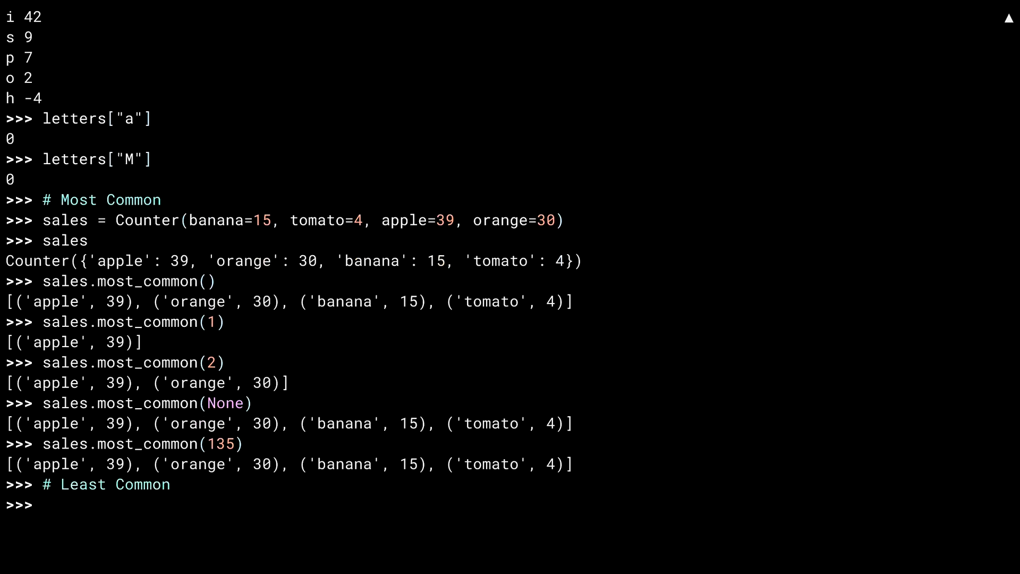
Step: Assign least_common = sales.most_common(), reverse it in place, and display tomato 4 first, apple 39 last
text(least_common)
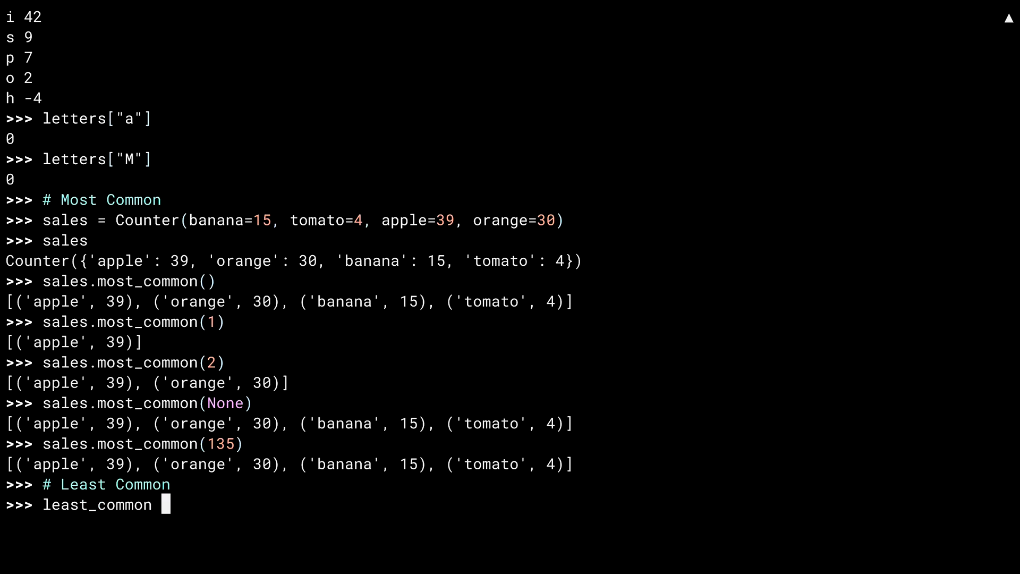
text(= sales.most_common()
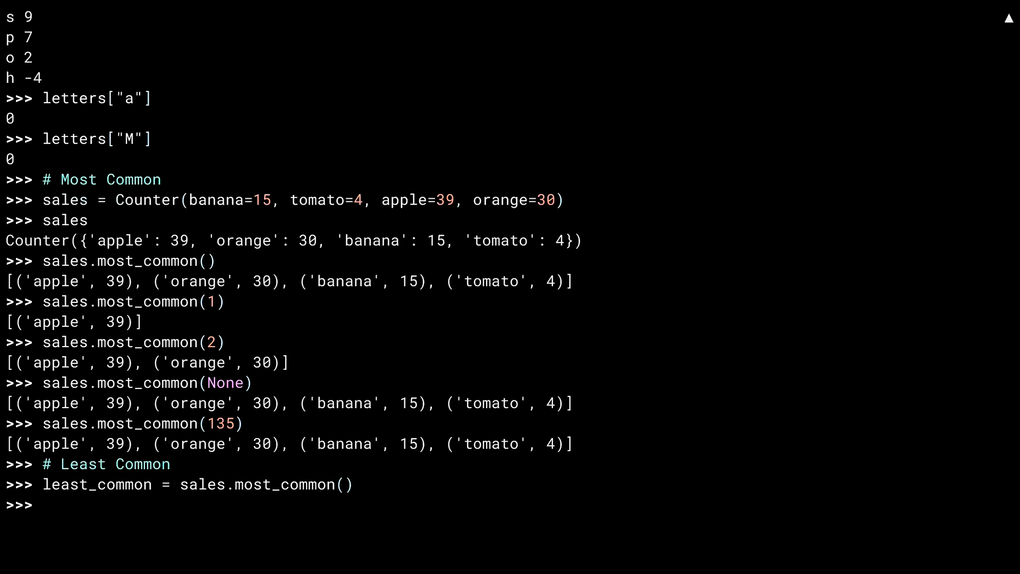
text(least_common.reverse()
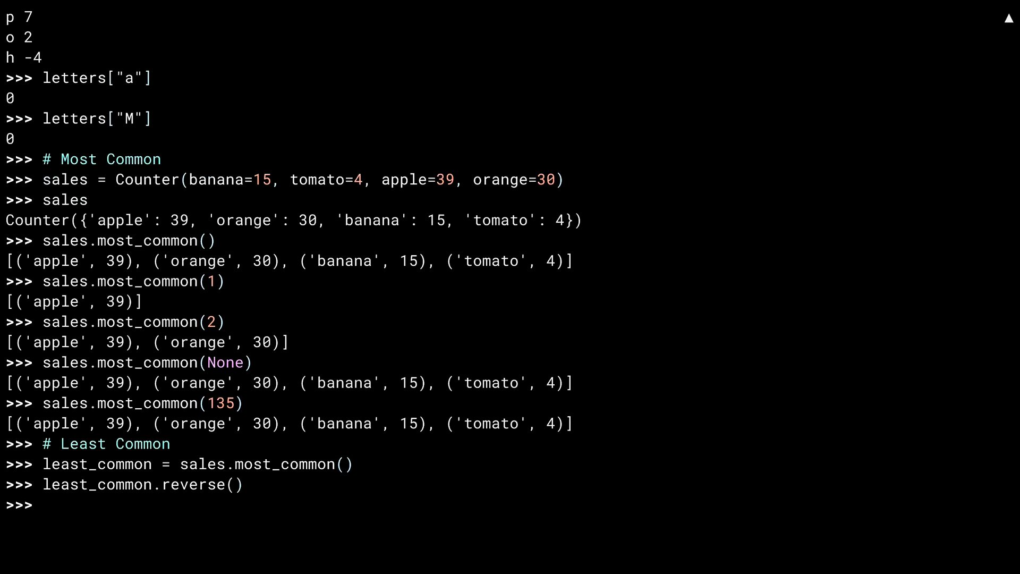
text(least_common)
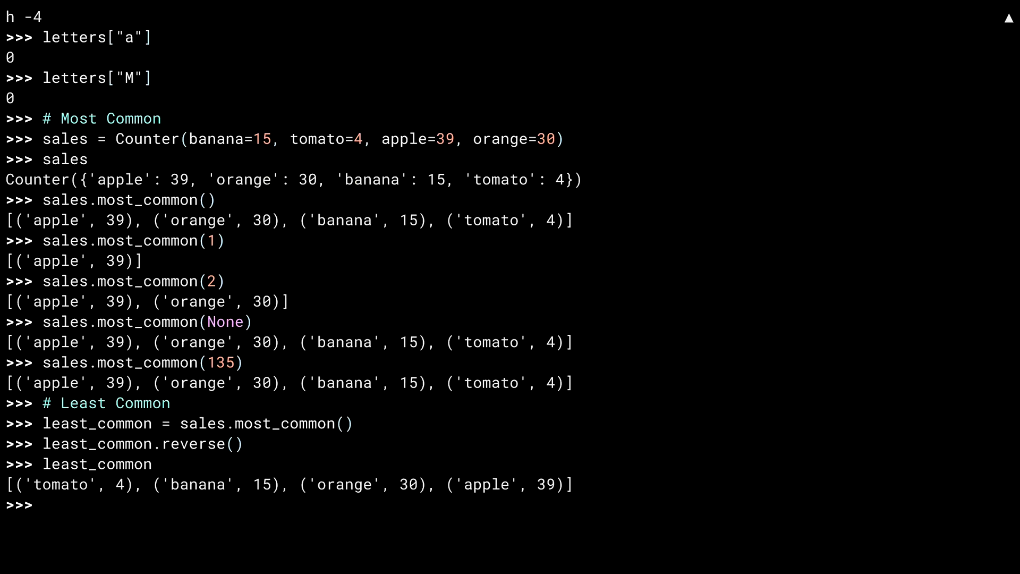
Step: Evaluate reversed(sales.most_common()) as an iterator, then wrap it in list() to get tomato 4 first
text(revers)
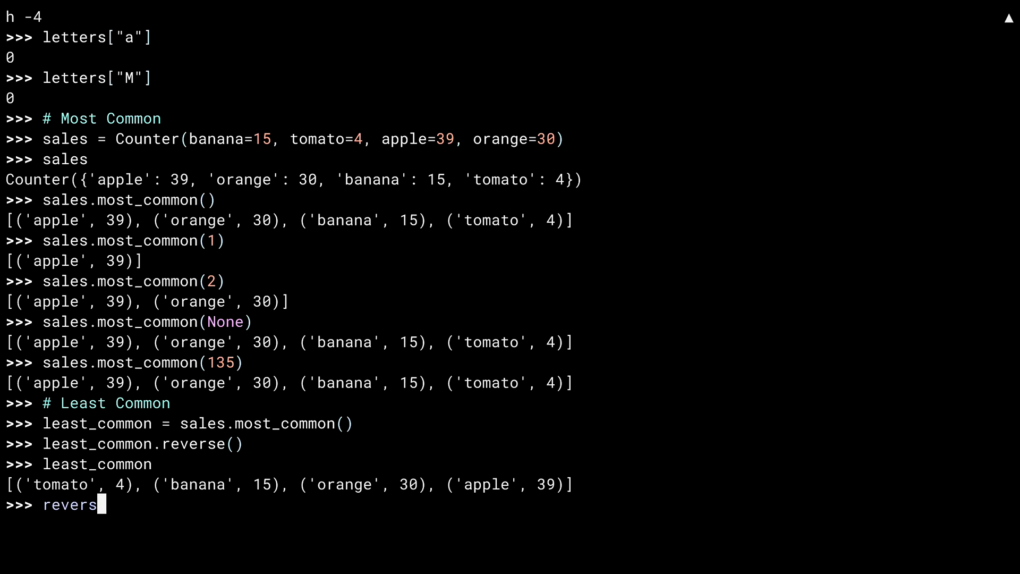
text(ed(sales.most_common()
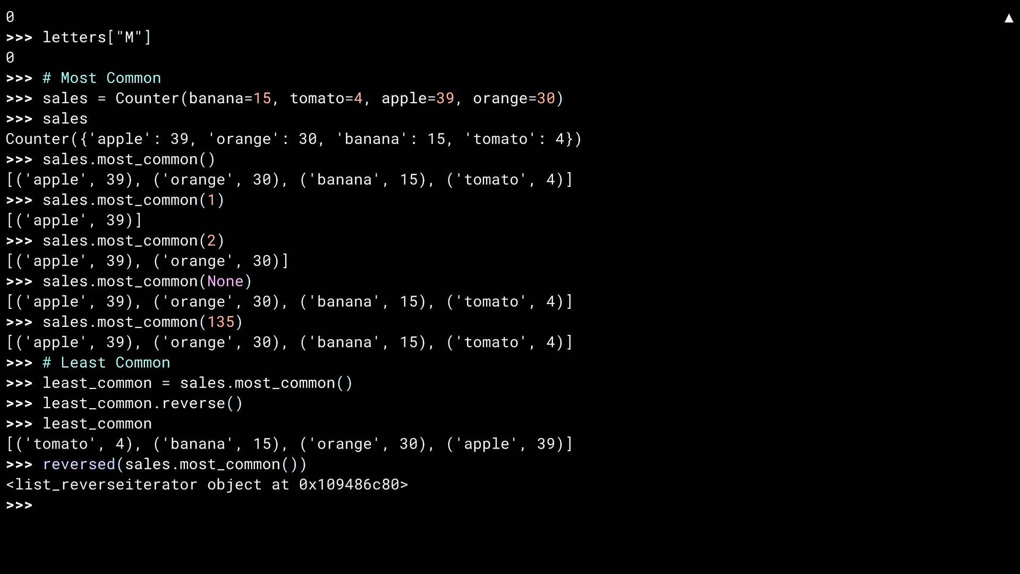
text(list(re)
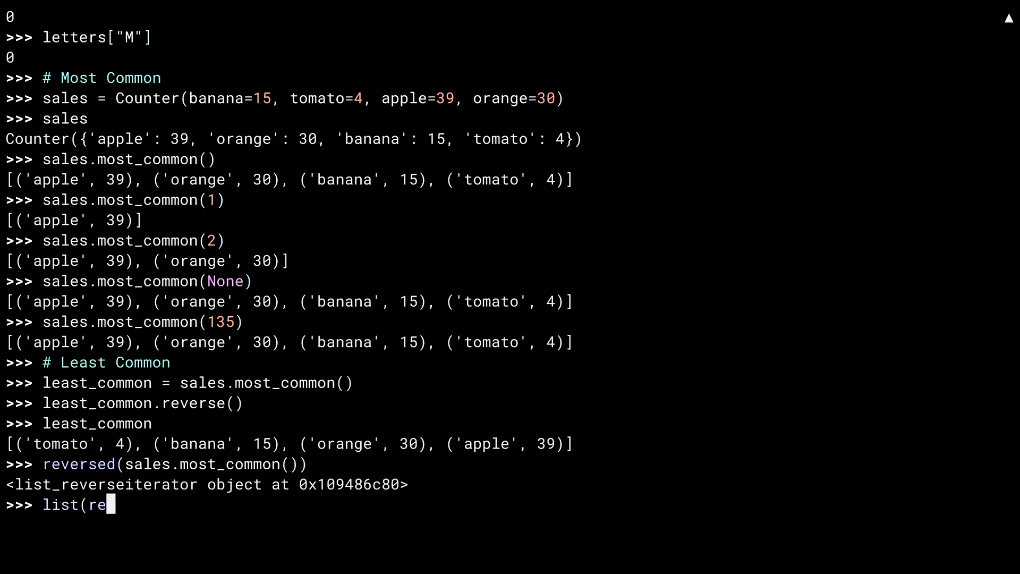
text(versed(sales.most_common()
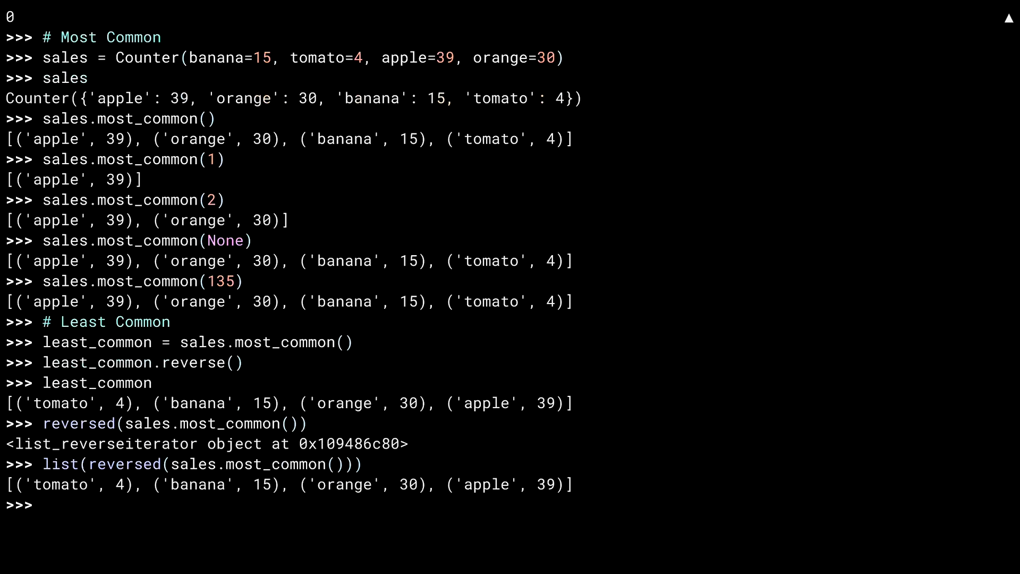
Step: Produce the reversed ranking with the slice sales.most_common()[::-1]
text(sale)
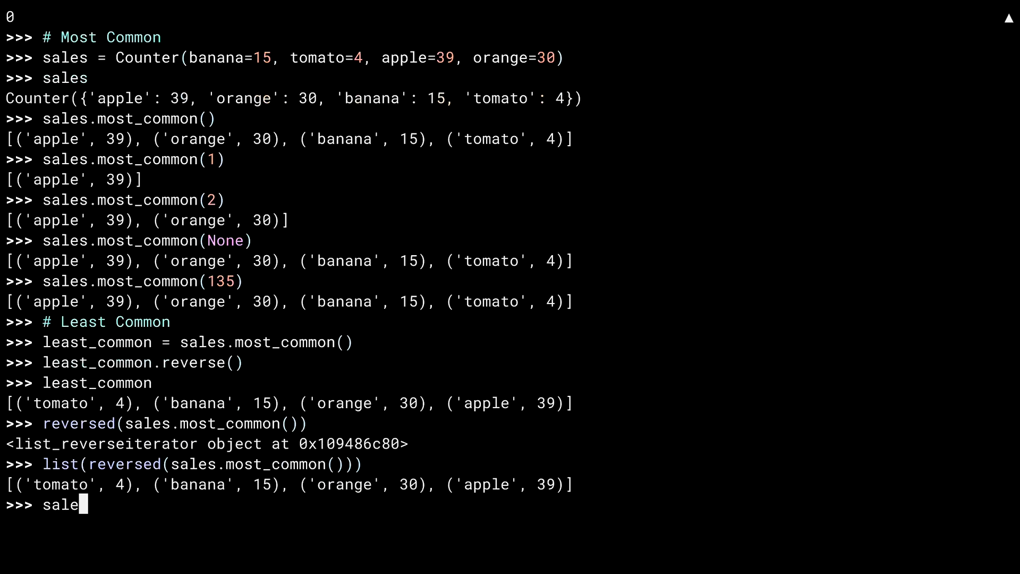
text(s.most_common())
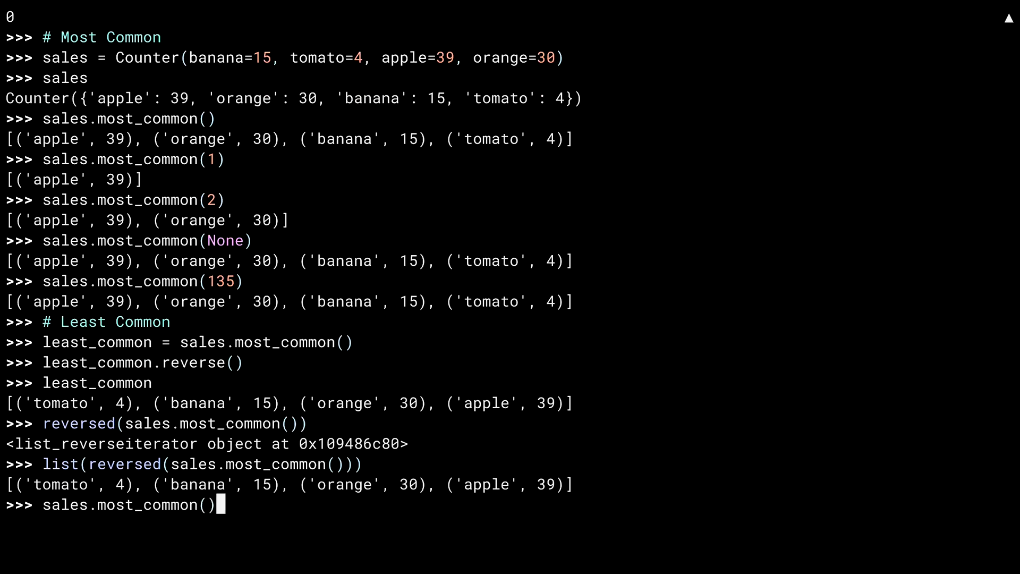
text([::-1])
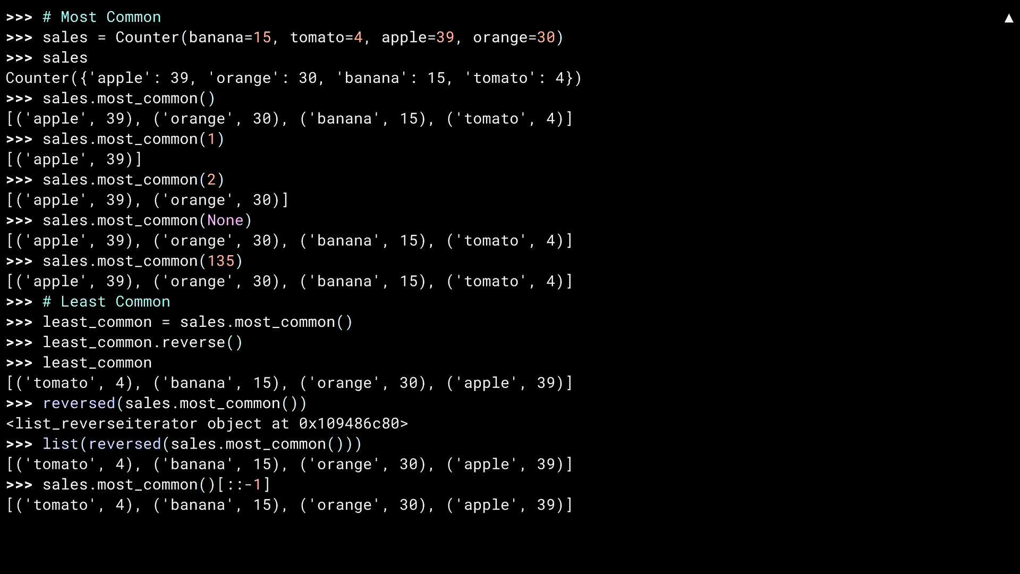